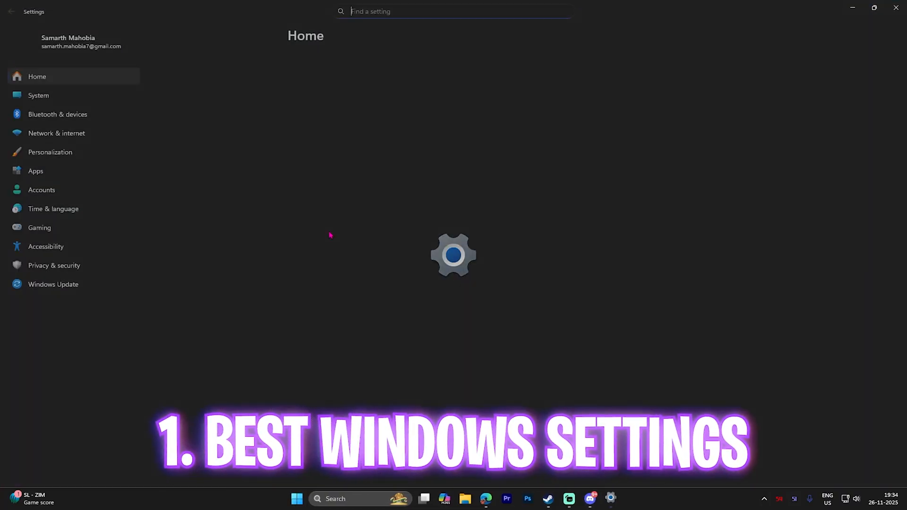
Step: Go to the Gaming section from the Settings sidebar
click(51, 151)
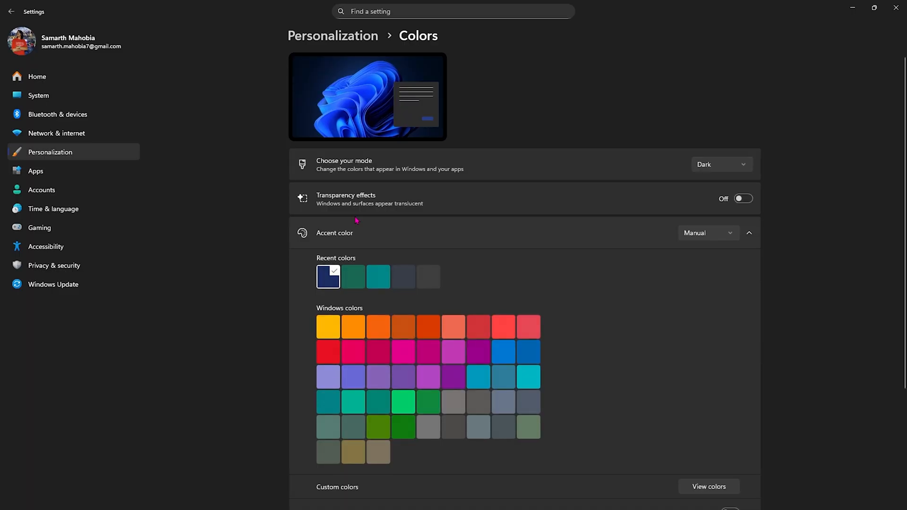
mouse_move(392, 207)
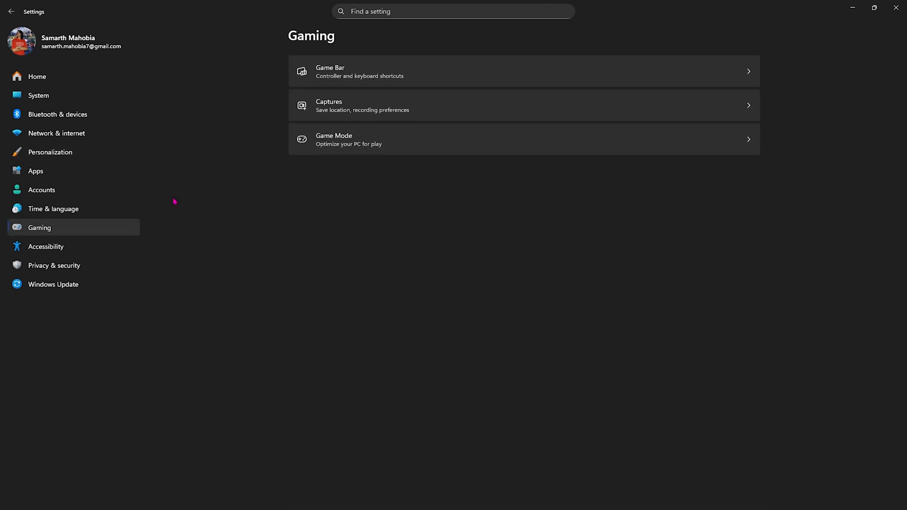
Step: Review Game Bar, confirm Game Mode is On, and reach the Graphics page
click(330, 72)
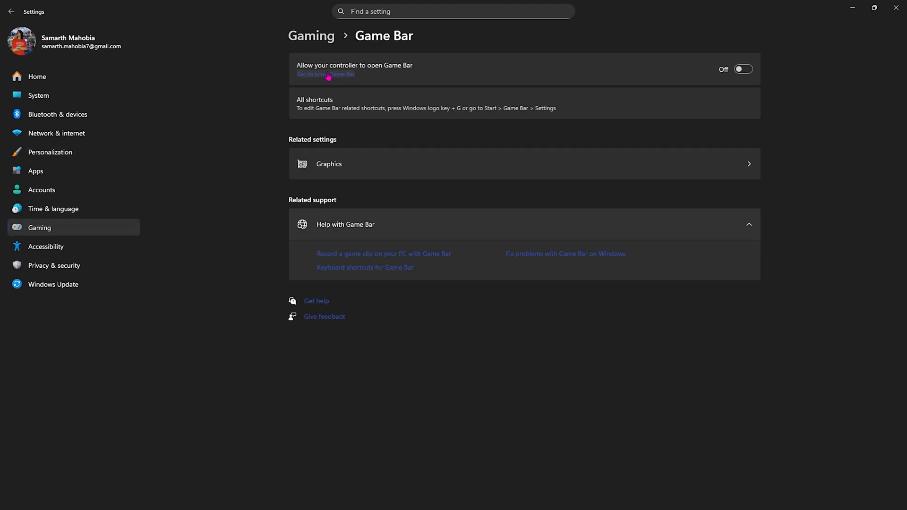
click(311, 35)
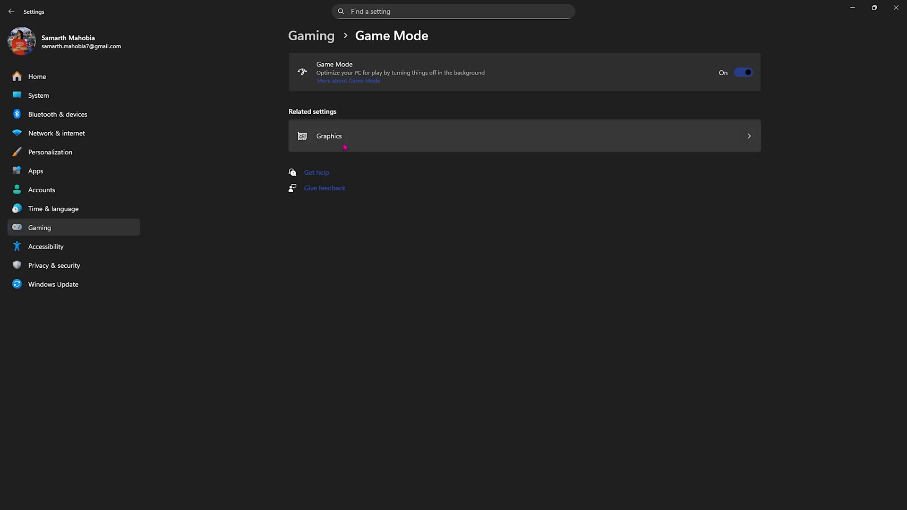
click(328, 135)
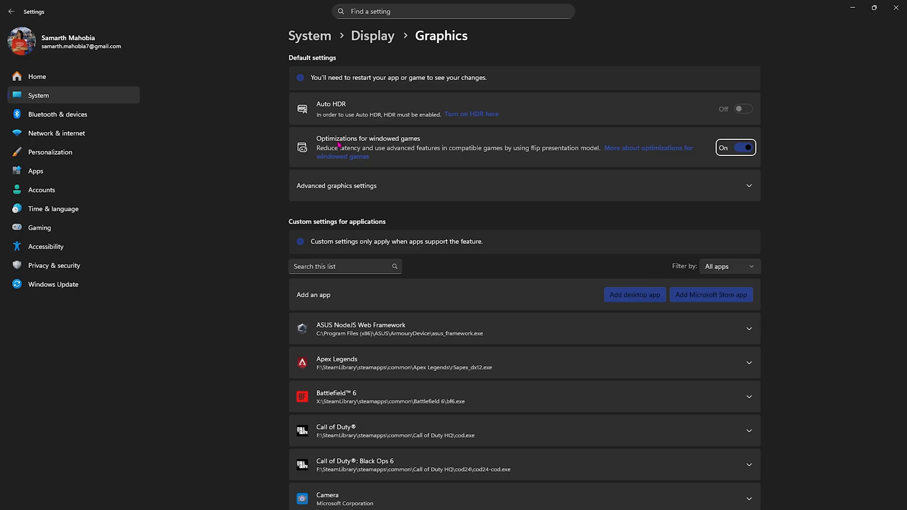
Step: Confirm hardware-accelerated GPU scheduling is On and begin adding a desktop app
click(336, 186)
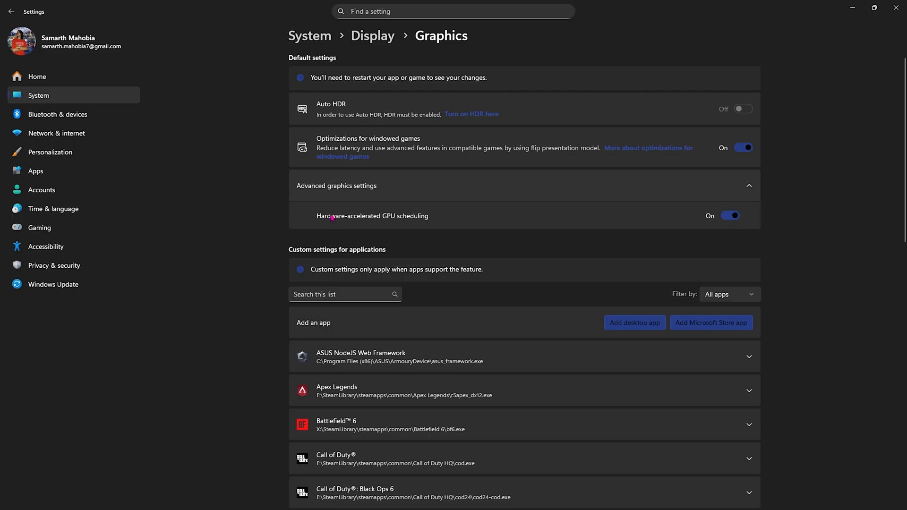
click(634, 322)
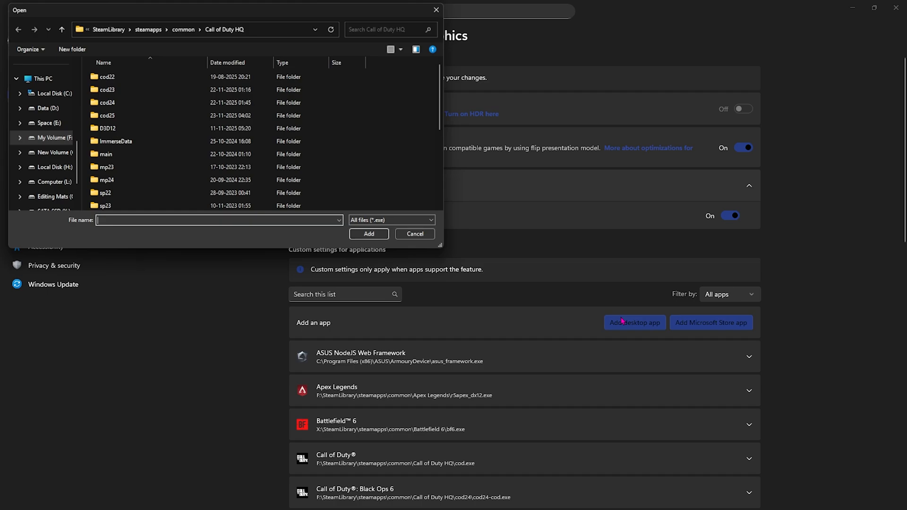
drag(220, 10, 216, 7)
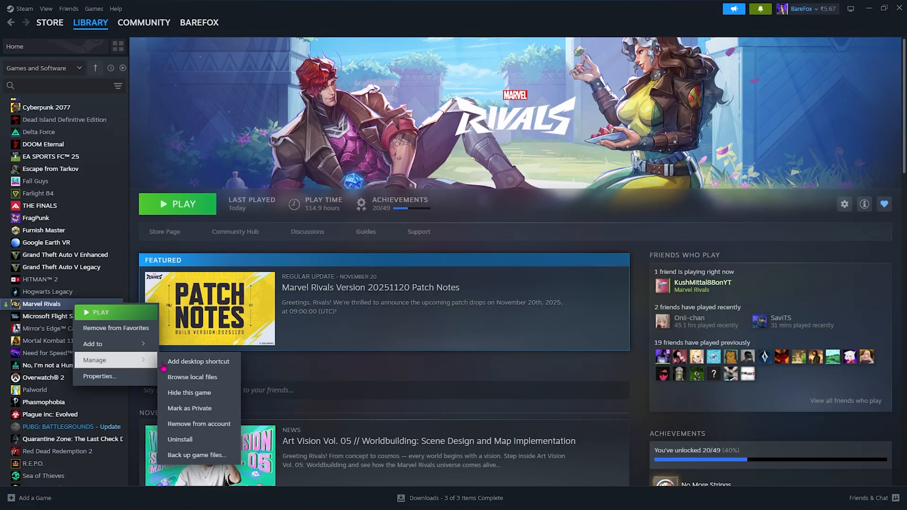
Step: Browse Marvel Rivals' local files from Steam and enter the MarvelGame folder
click(192, 376)
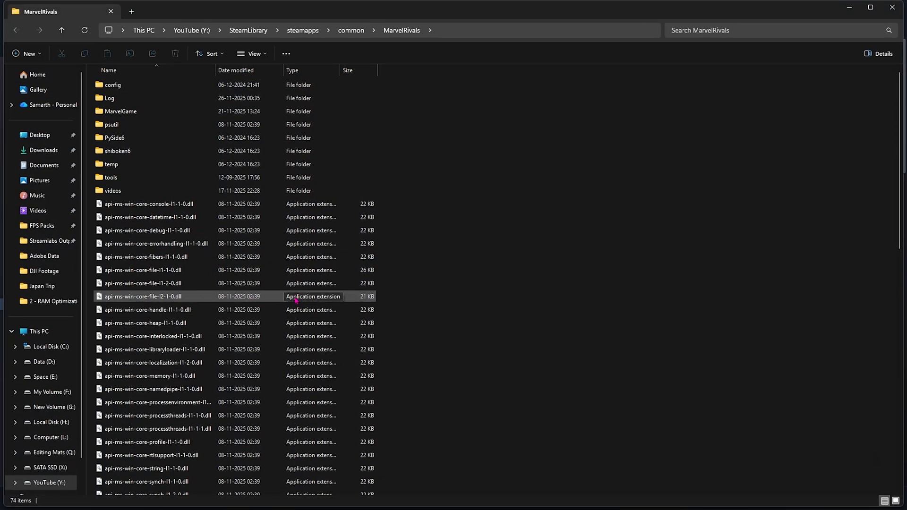
scroll(down, 3)
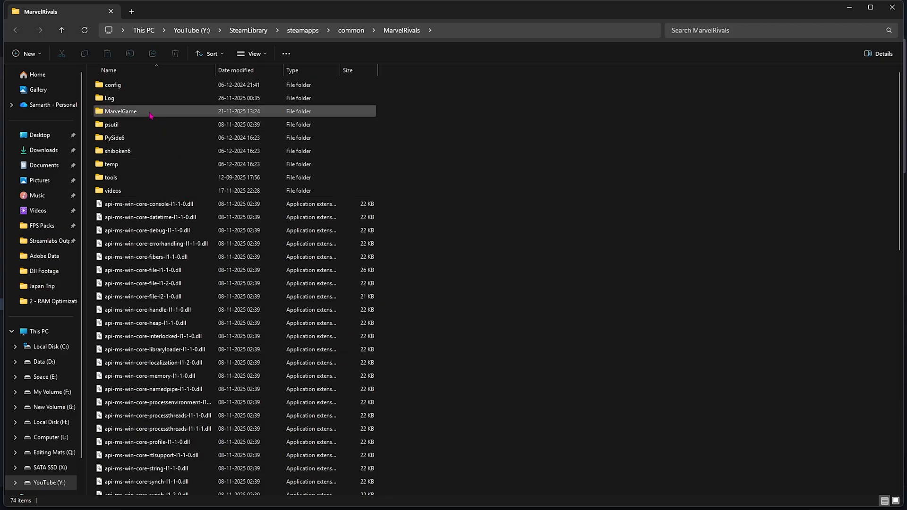
double_click(121, 111)
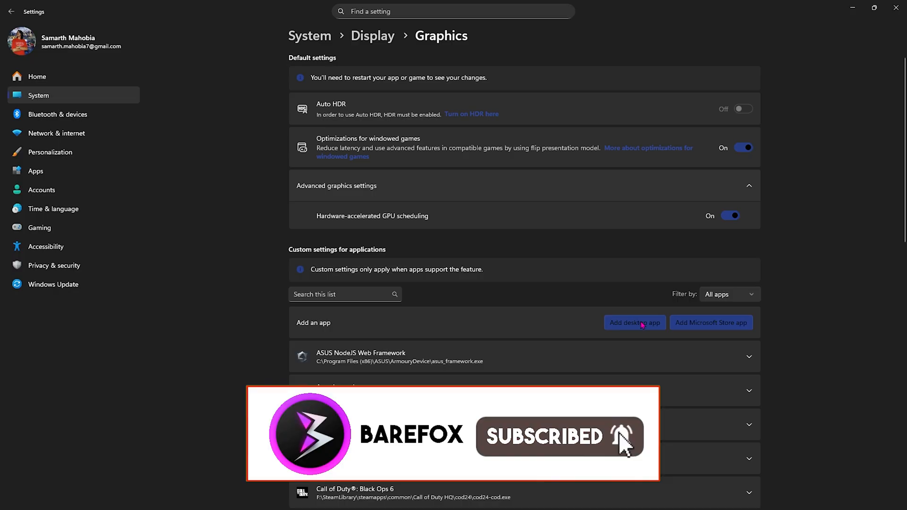
Step: Add Marvel-Win64-Shipping.exe to the custom graphics app list and select its entry
click(634, 322)
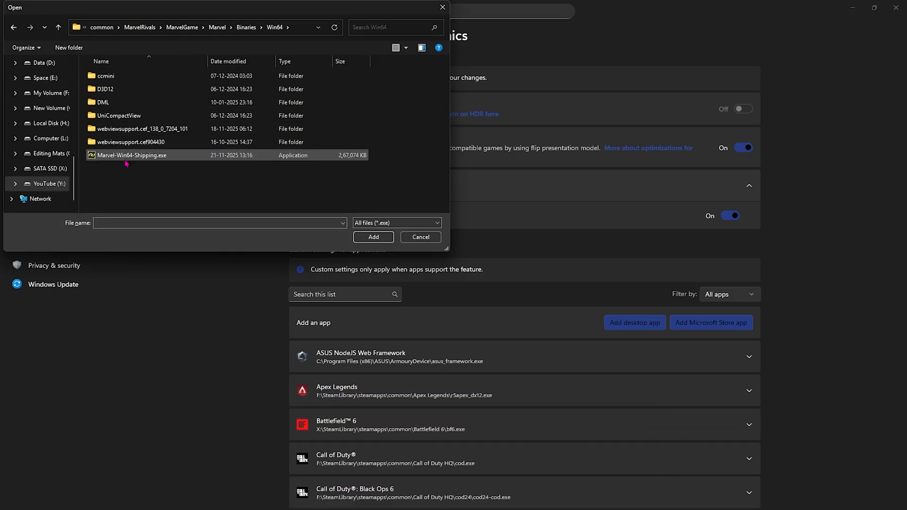
click(373, 237)
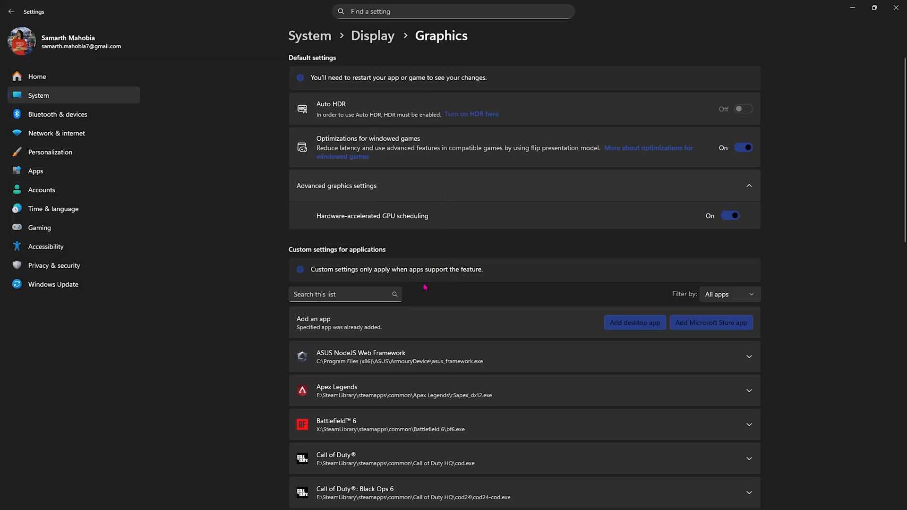
scroll(down, 3)
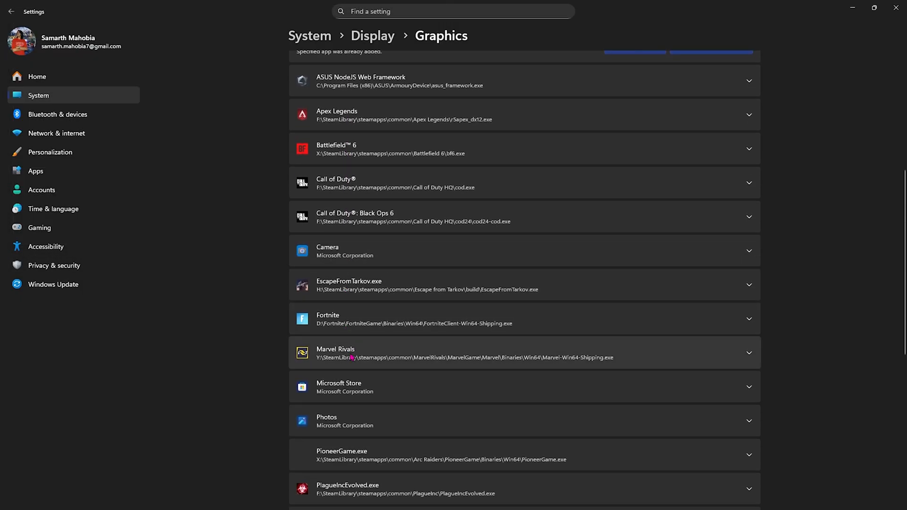
click(524, 353)
text(ad)
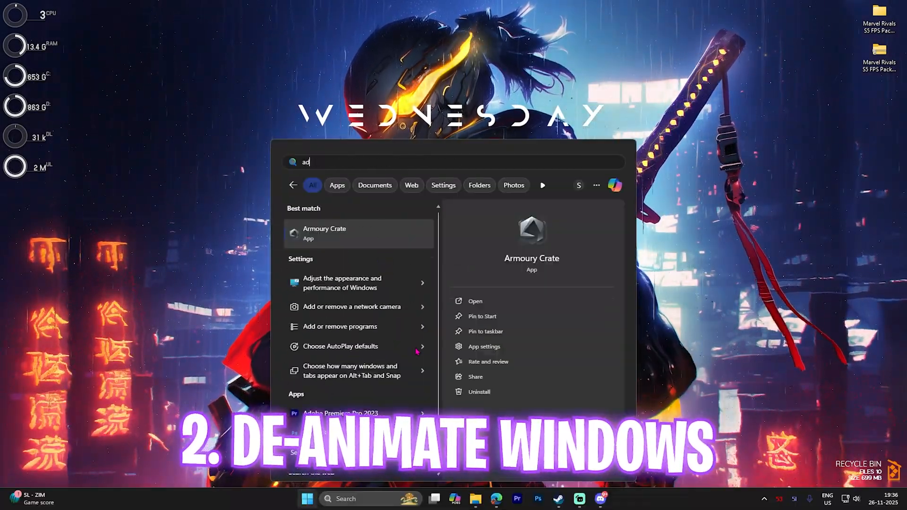
Step: Use best-performance visual effects, keeping taskbar previews, thumbnails, dragged window contents and smooth fonts
click(343, 283)
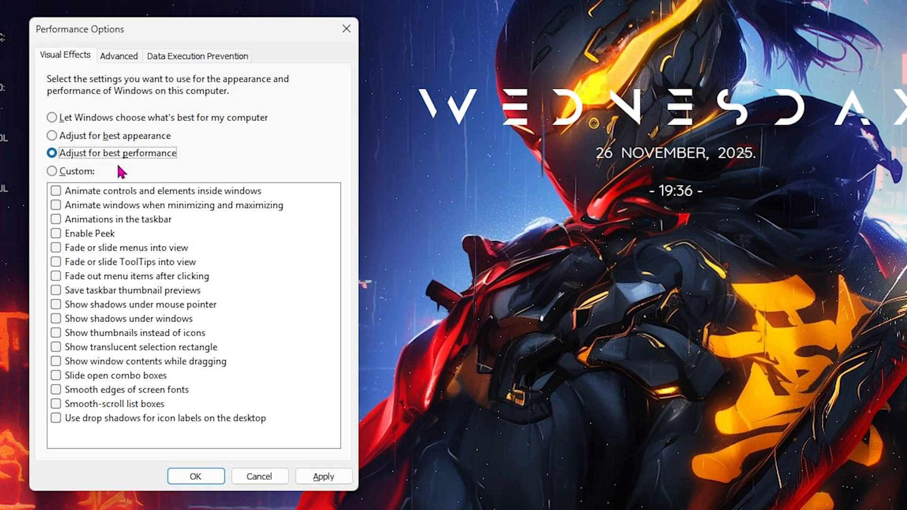
click(55, 290)
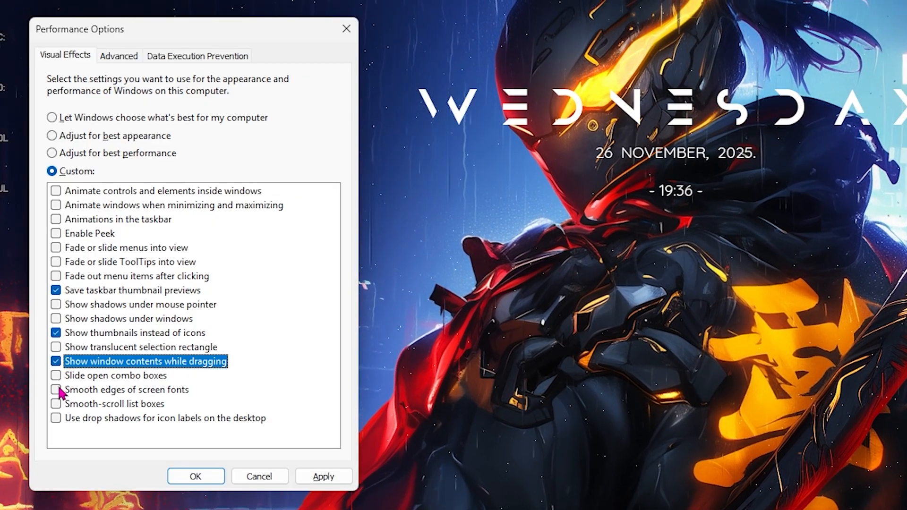
click(56, 390)
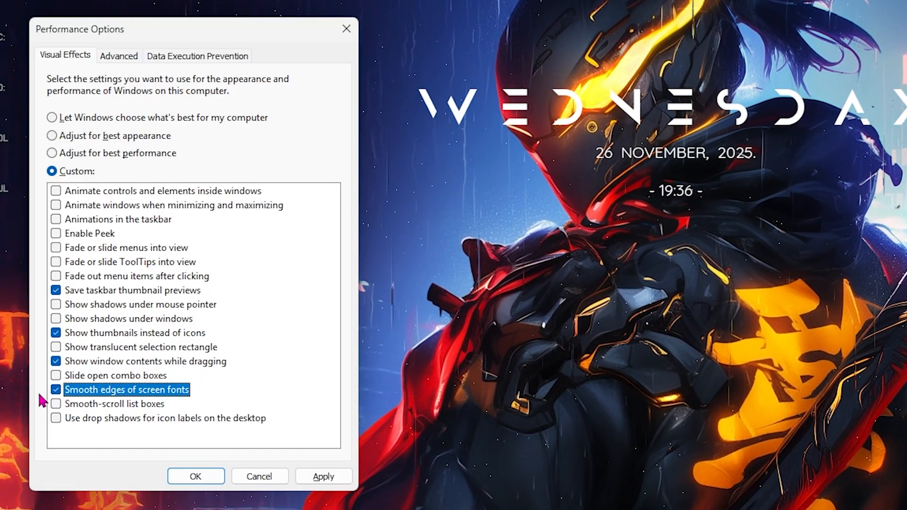
click(118, 56)
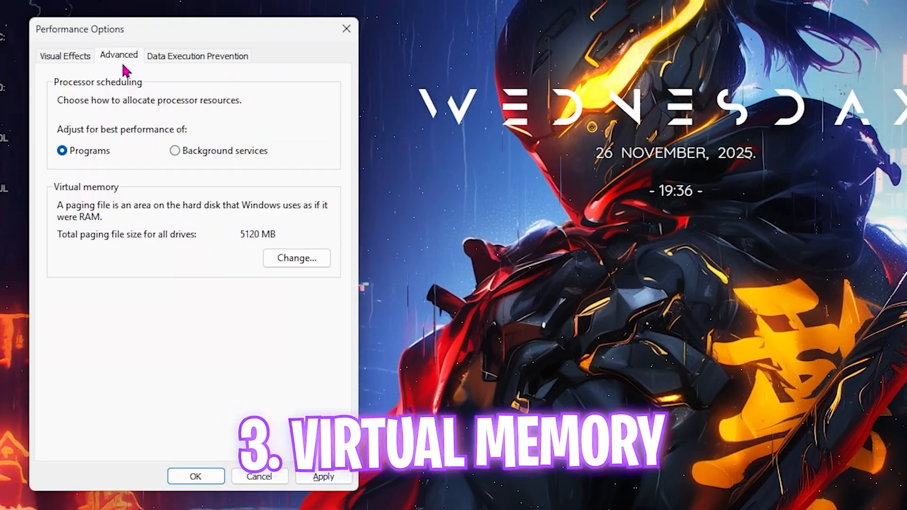
Step: Disable automatic paging file management and give C: a 1024 MB custom initial size
click(296, 258)
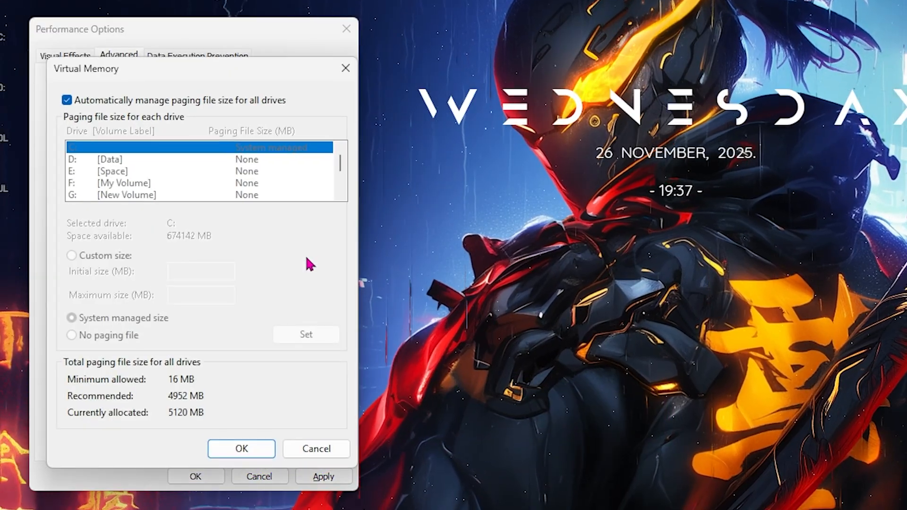
click(66, 100)
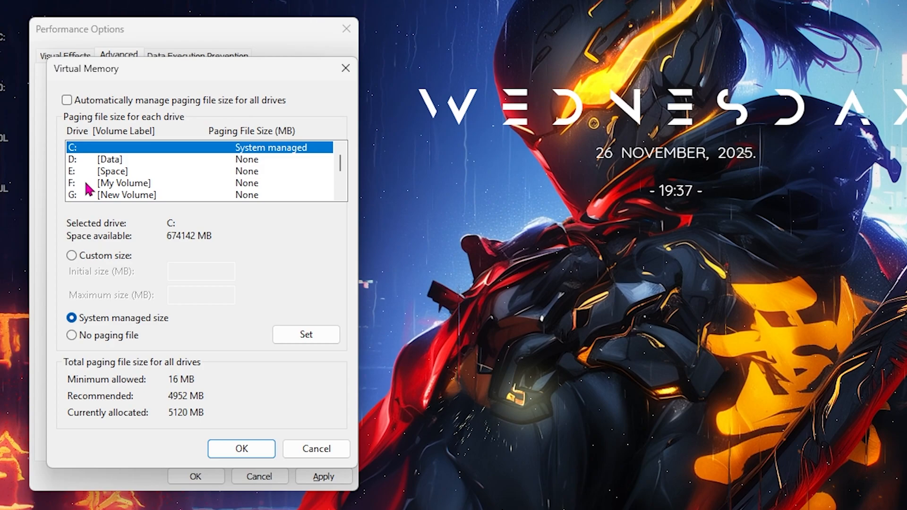
click(72, 255)
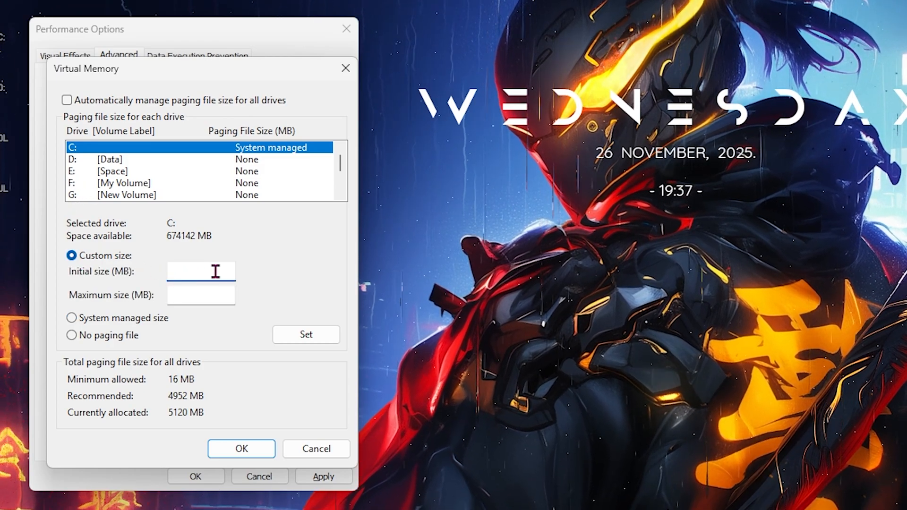
text(1024)
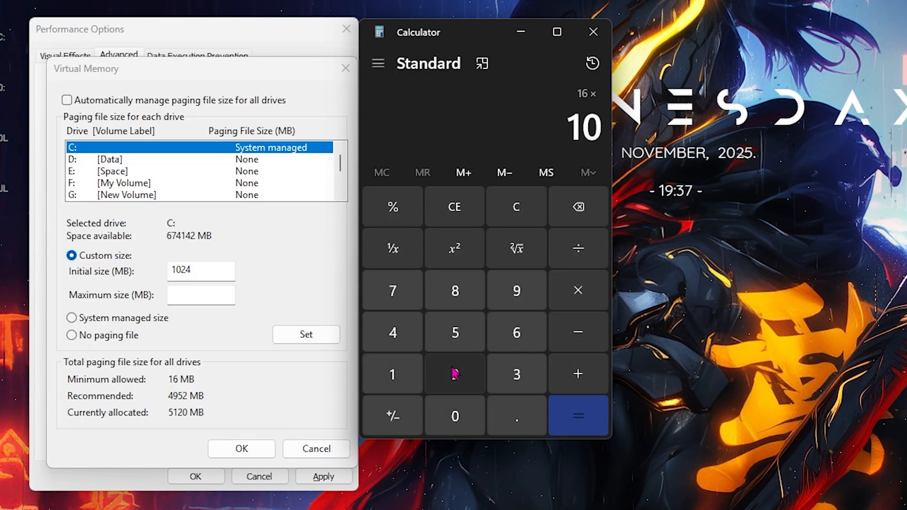
Step: Compute 16 × 1024 and set 16384 MB as C:'s maximum paging size
click(576, 416)
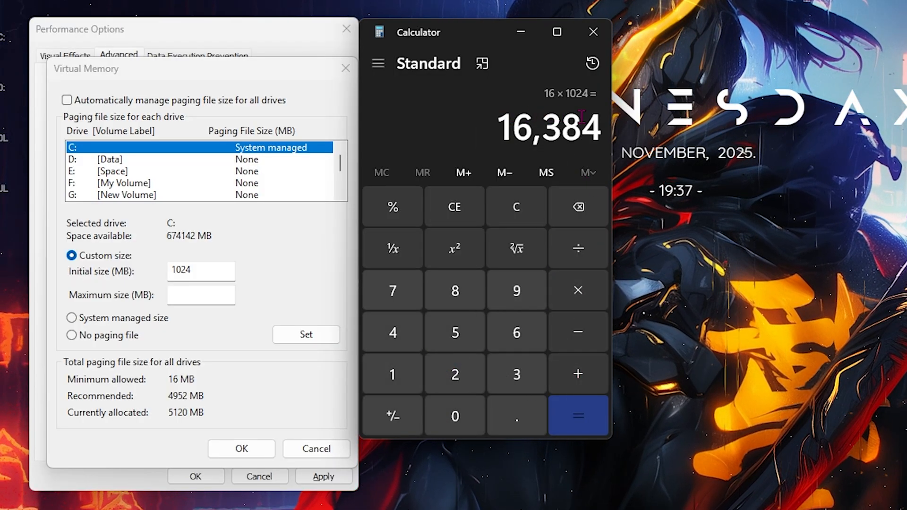
click(200, 295)
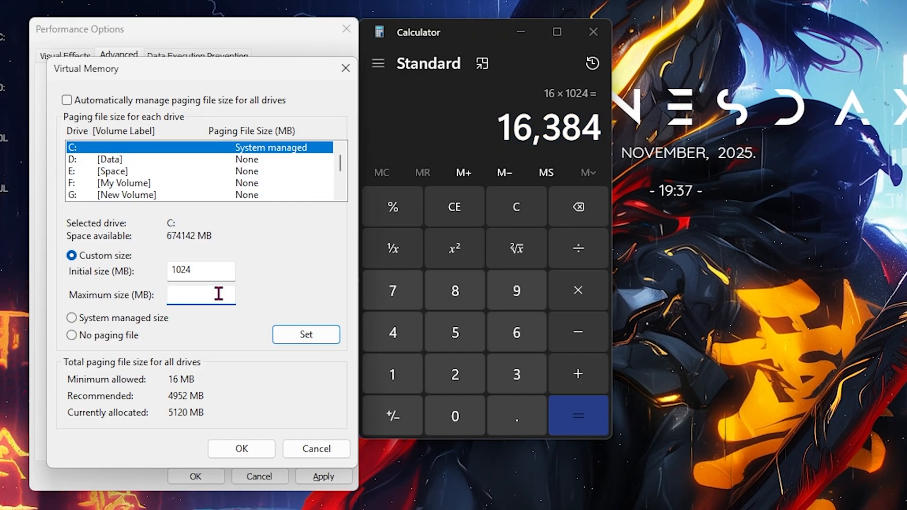
text(16384)
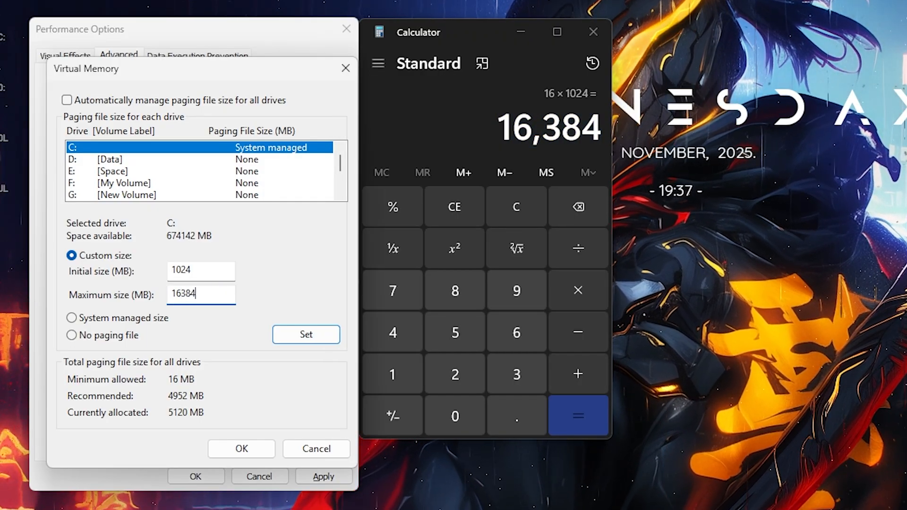
click(306, 334)
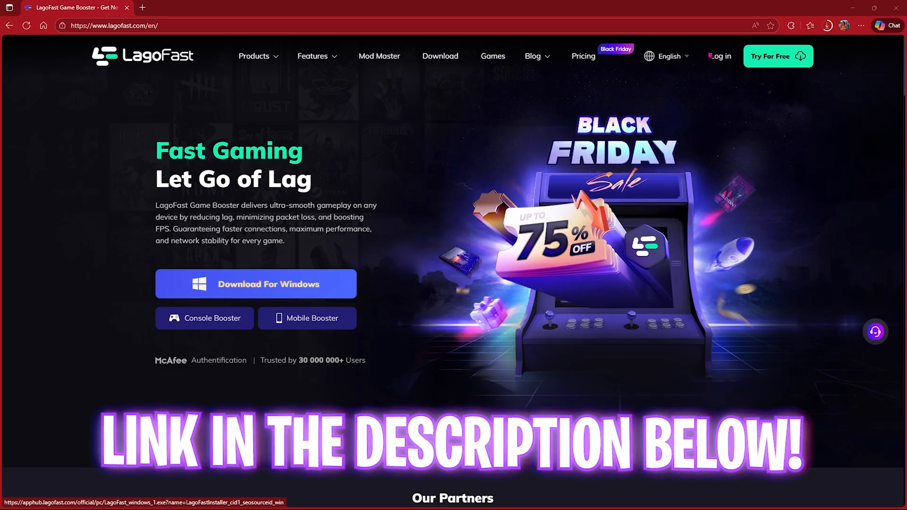
Step: Download the LagoFast Windows installer from lagofast.com
click(268, 284)
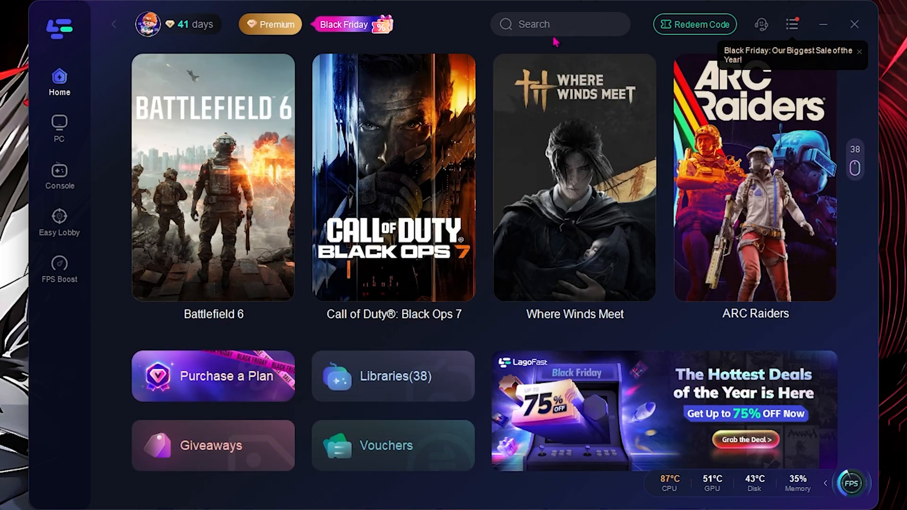
Step: Search for Marvel in LagoFast and start boosting Marvel Rivals
text(Marvel)
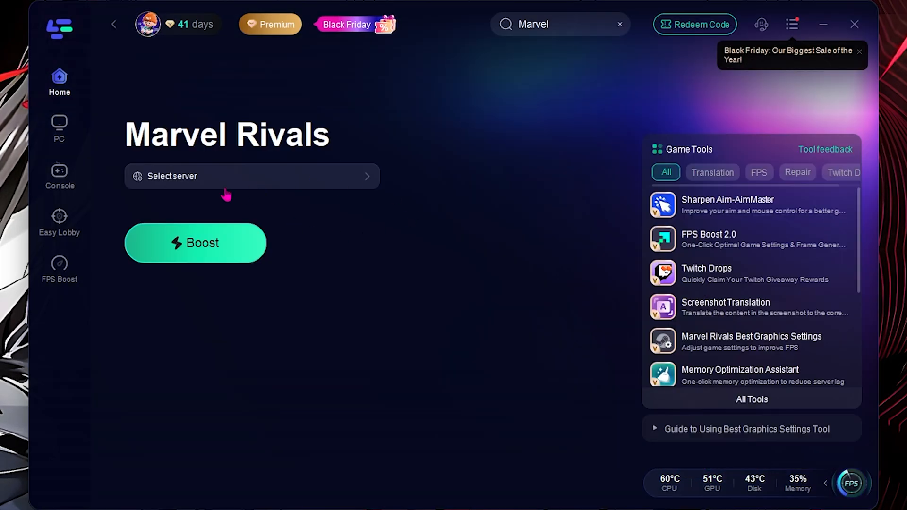
click(251, 176)
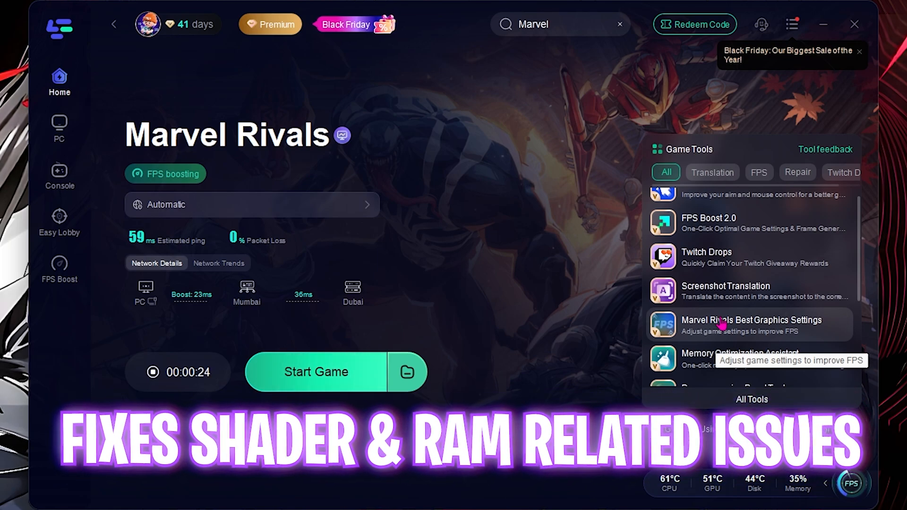
scroll(down, 3)
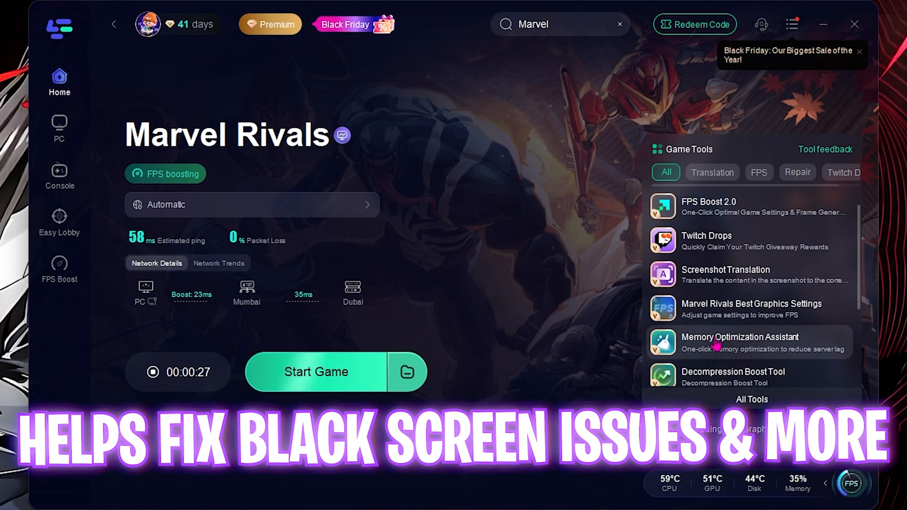
Step: Run Memory Optimization Assistant with Auto Clear on, cutting memory use to 18%
click(749, 342)
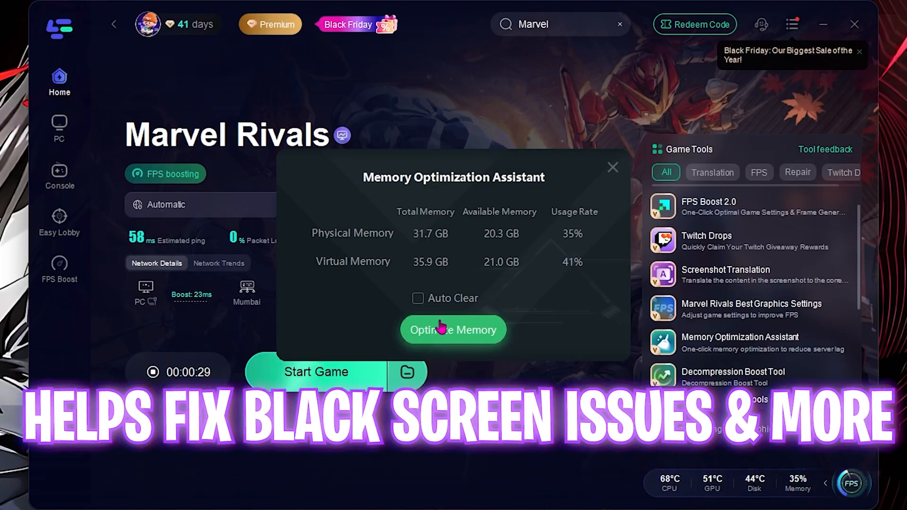
click(418, 298)
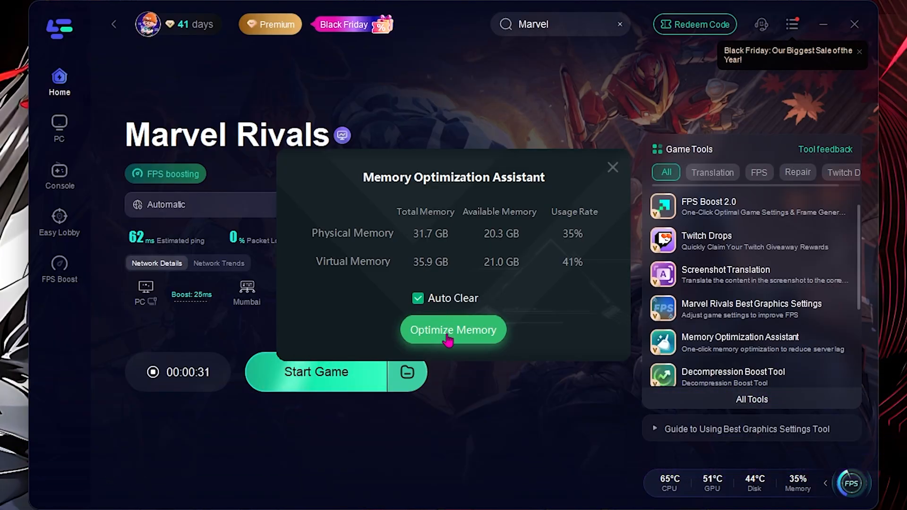
click(454, 330)
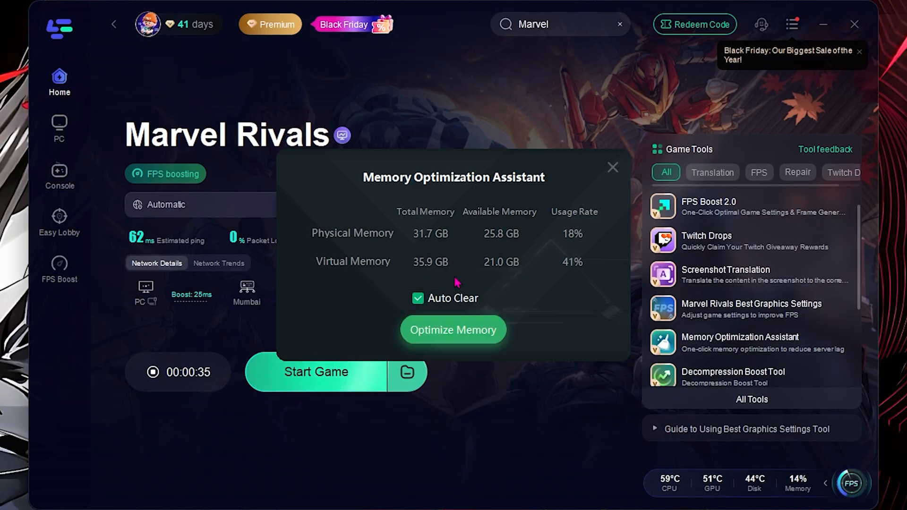
click(612, 167)
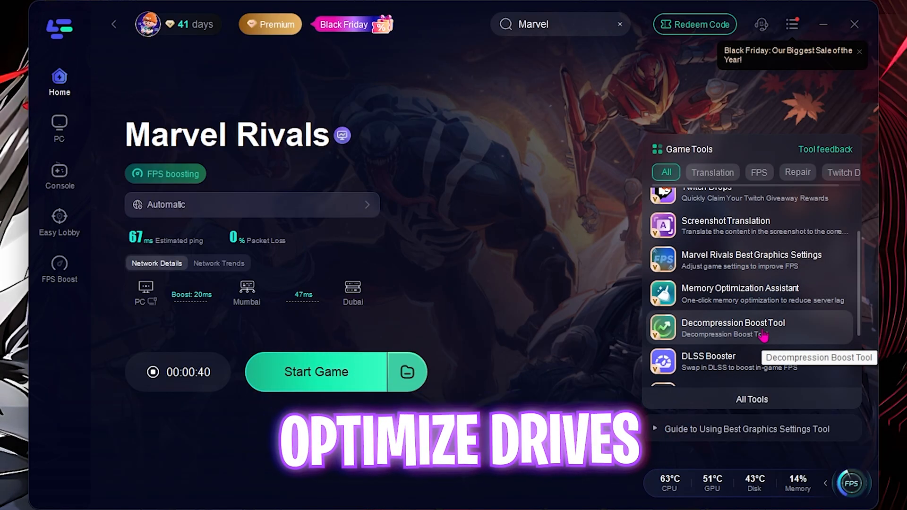
Step: Enable LagoFast Decompression Boost on drive F: and start DirectX 12 component installation
click(732, 323)
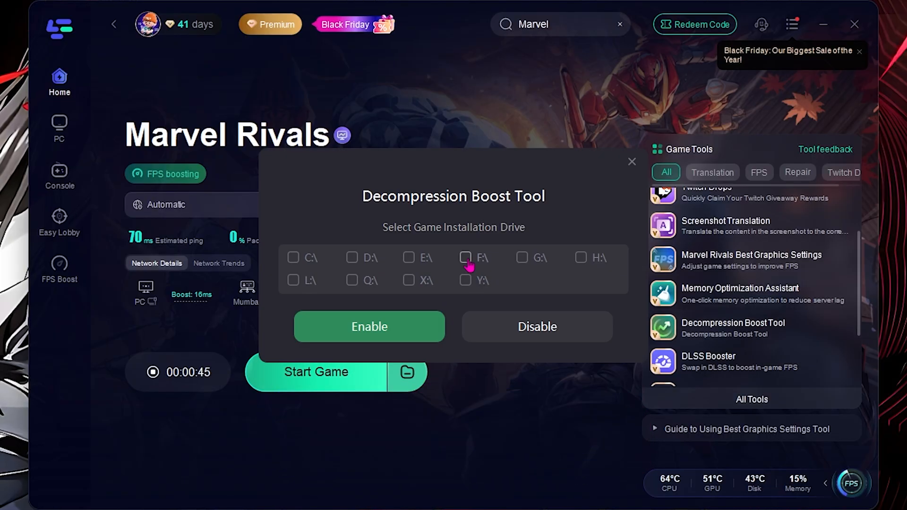
click(465, 258)
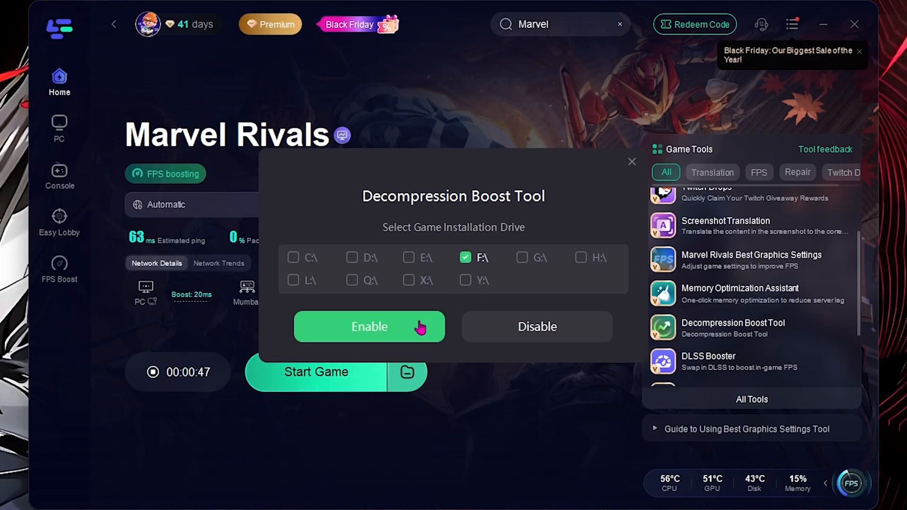
mouse_move(465, 326)
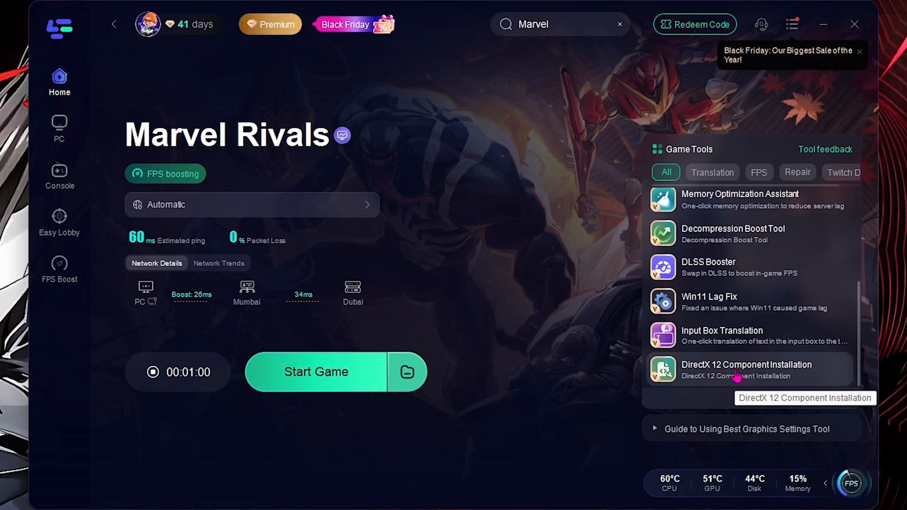
click(59, 269)
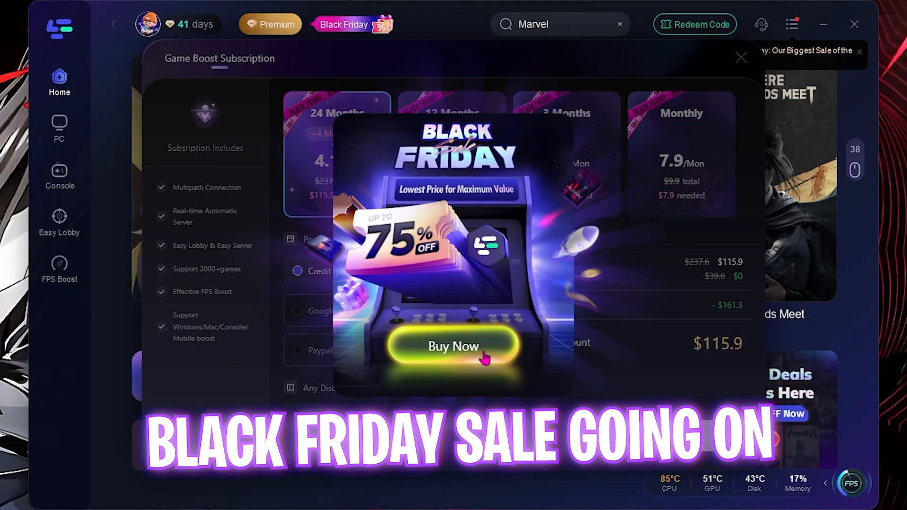
Step: Open the Black Friday 24-month plan offer and enter discount code BF2025
click(453, 346)
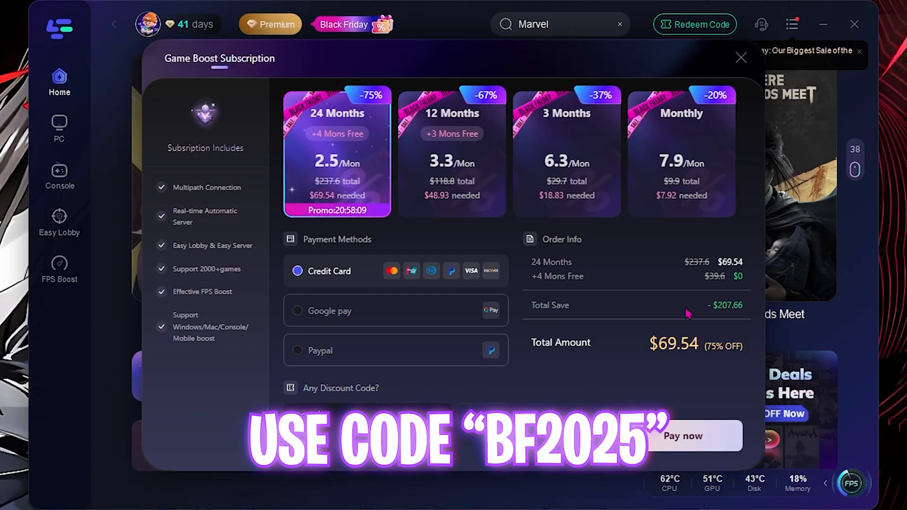
text(BF2025)
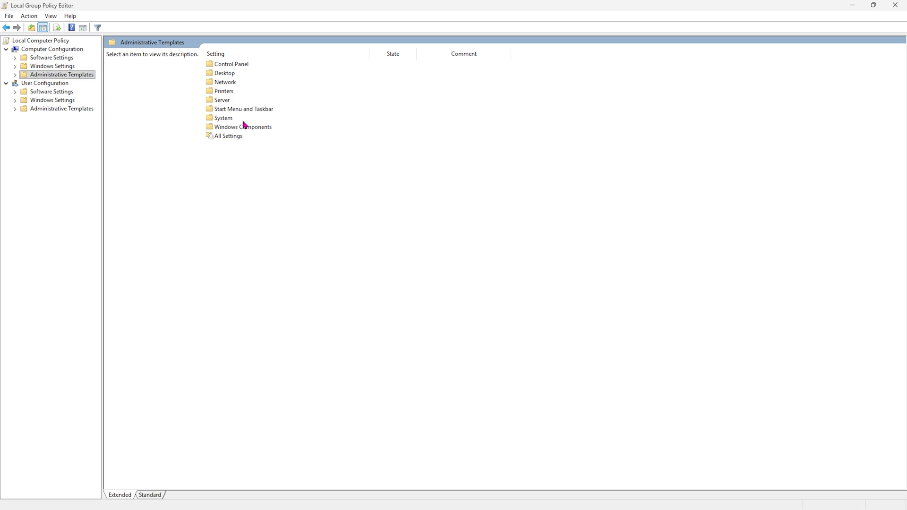
Step: Enable 'Let Windows apps run in the background' under App Privacy with Force Deny for all apps
click(69, 126)
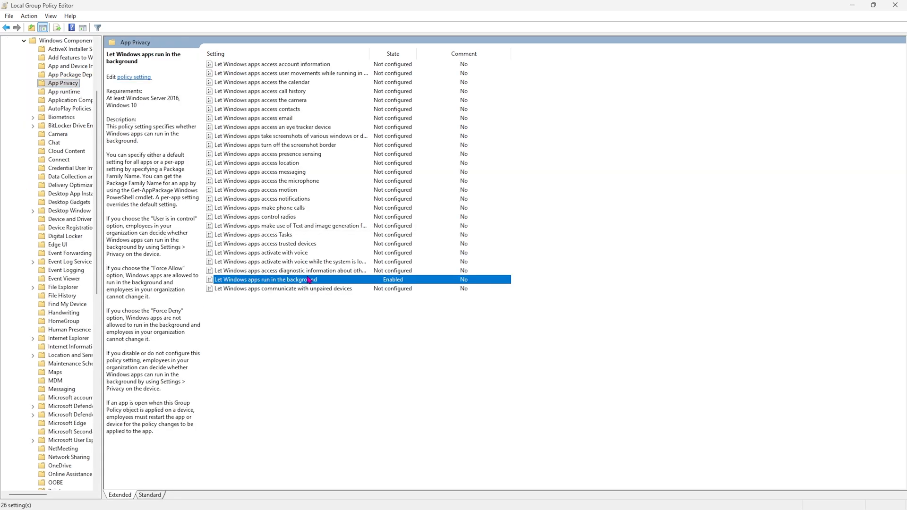
double_click(266, 279)
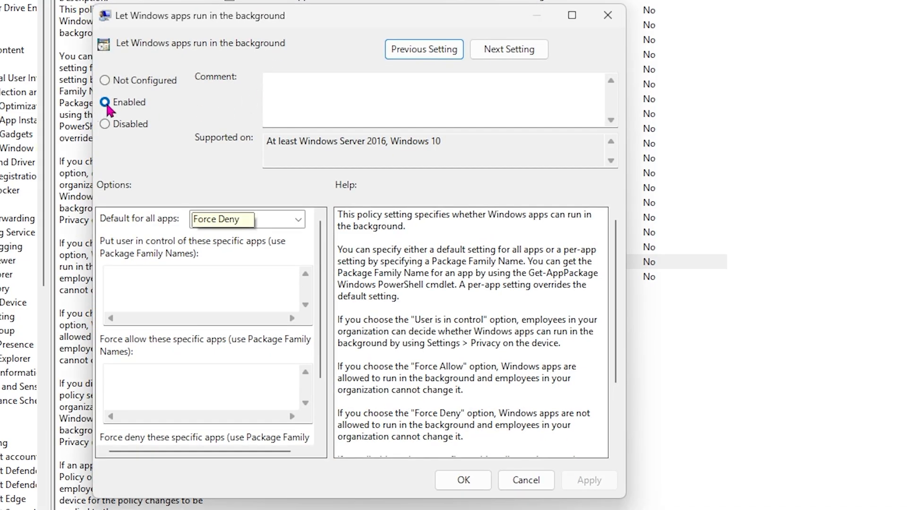
click(106, 102)
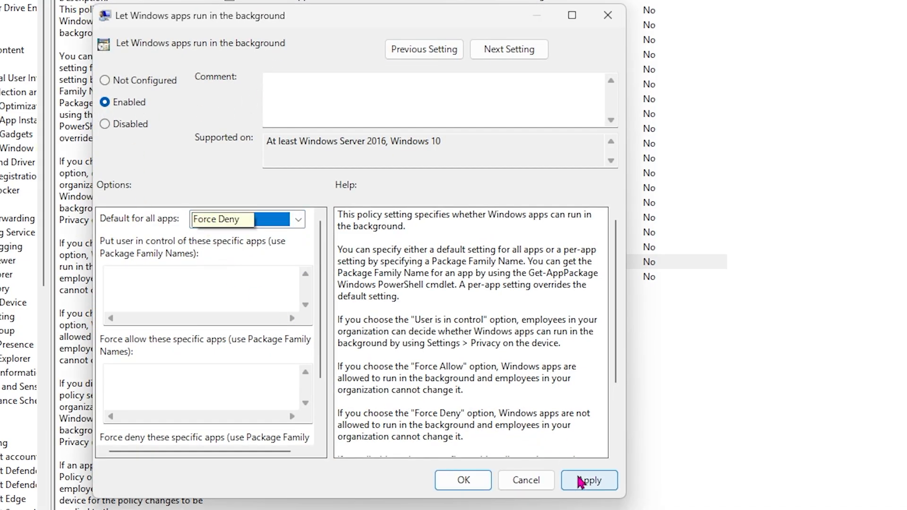
click(589, 480)
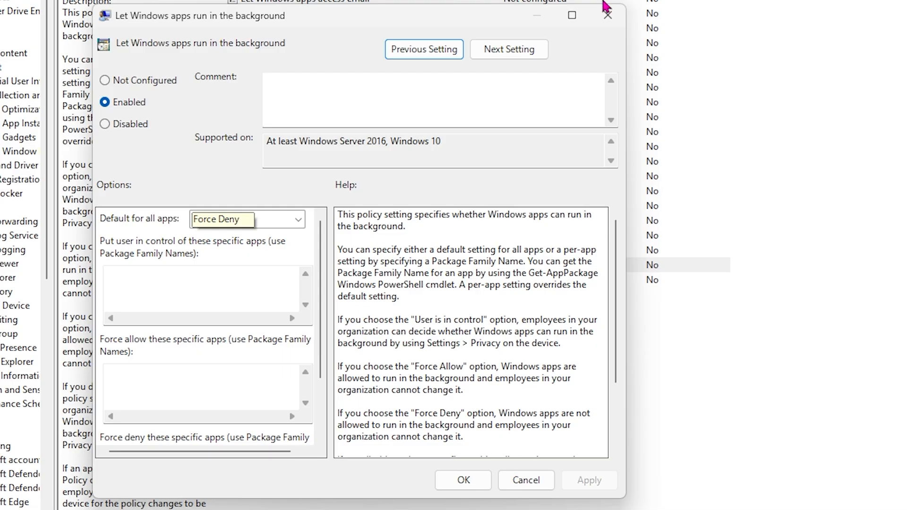
click(463, 480)
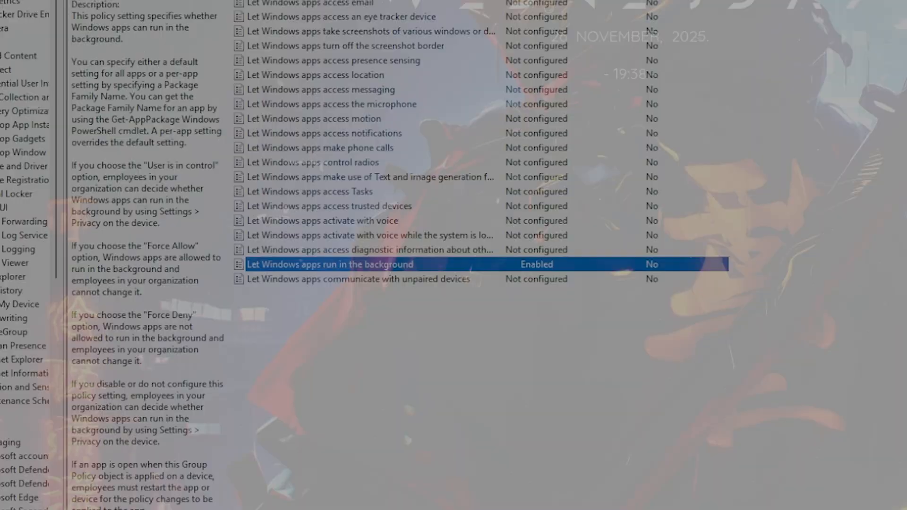
Step: Create a system restore point named 'Marvel Rivals' and close the success message
text(create a restore point)
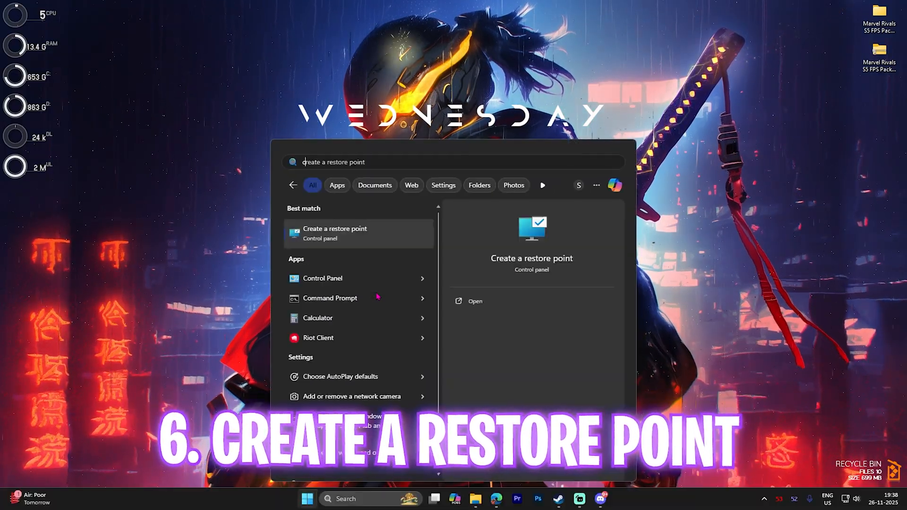
click(334, 233)
text(M)
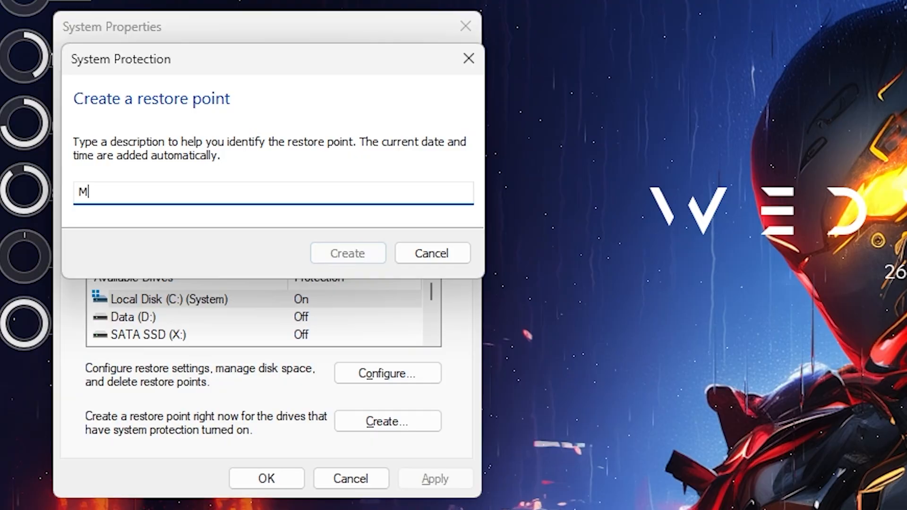
text(arvel Rivals)
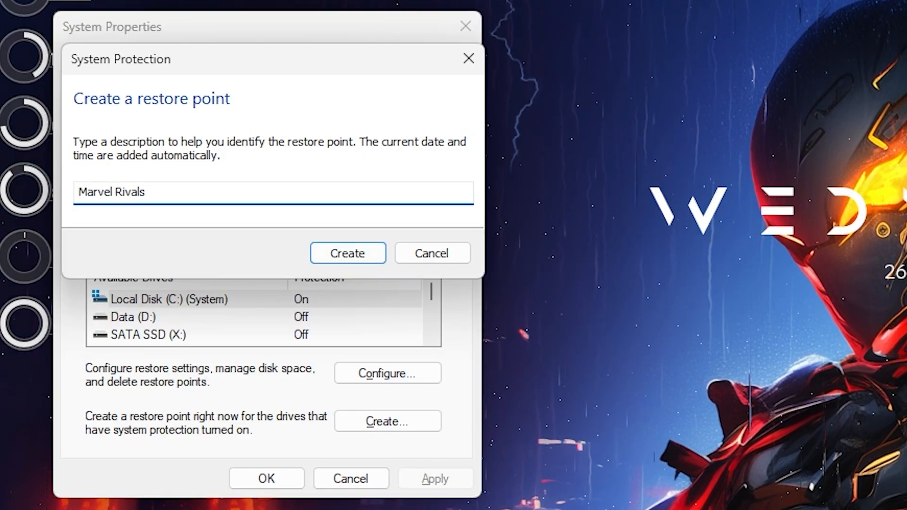
click(348, 253)
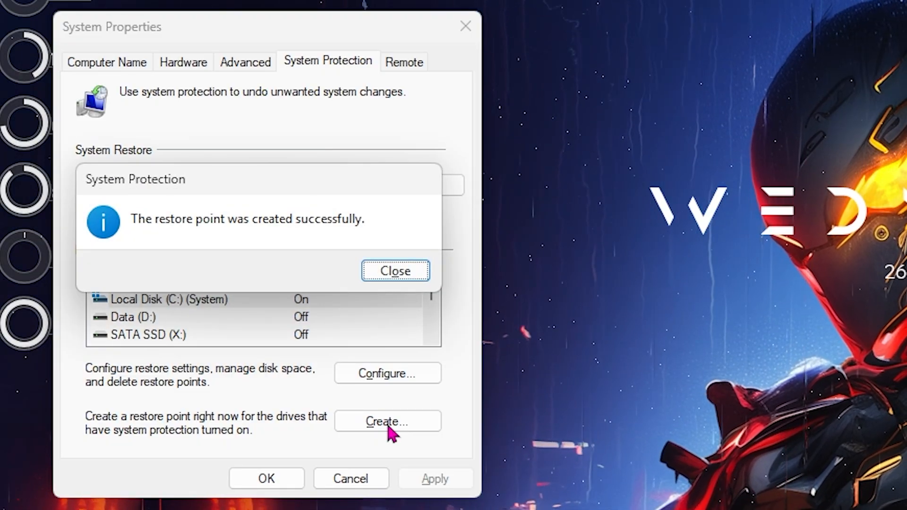
click(395, 271)
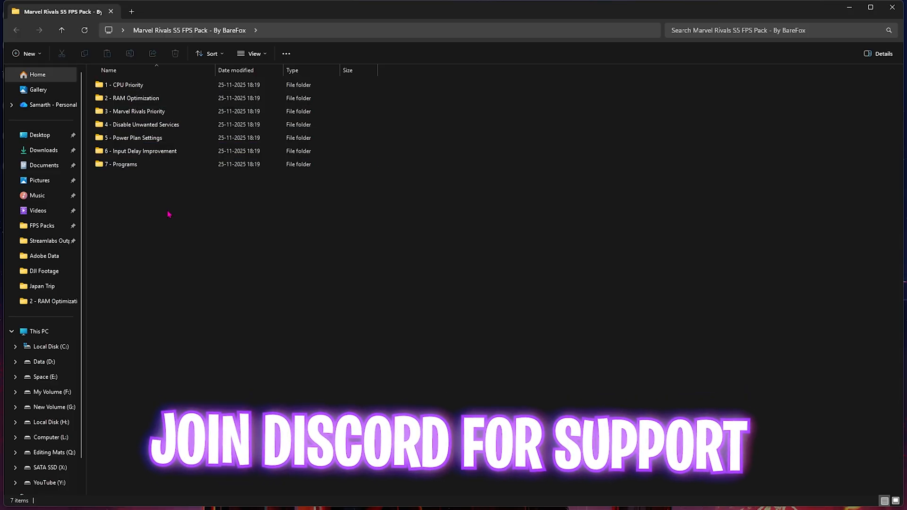
click(139, 151)
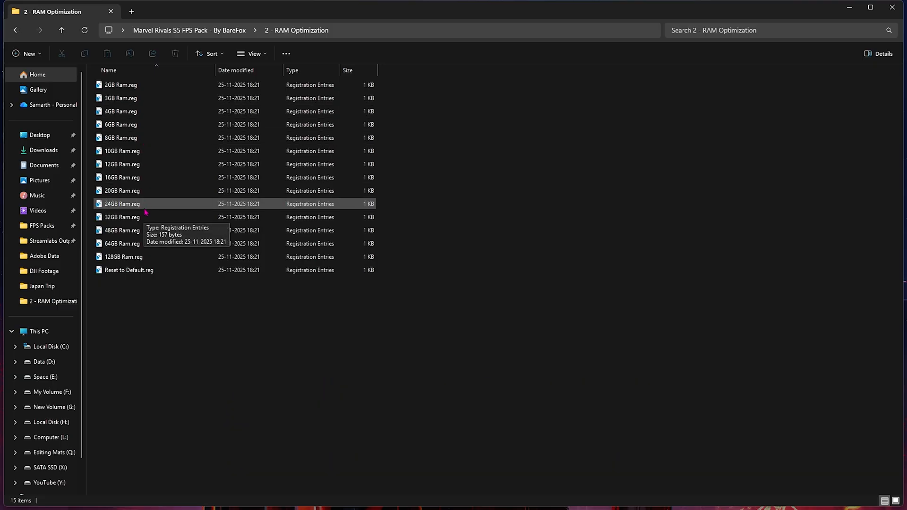
mouse_move(443, 170)
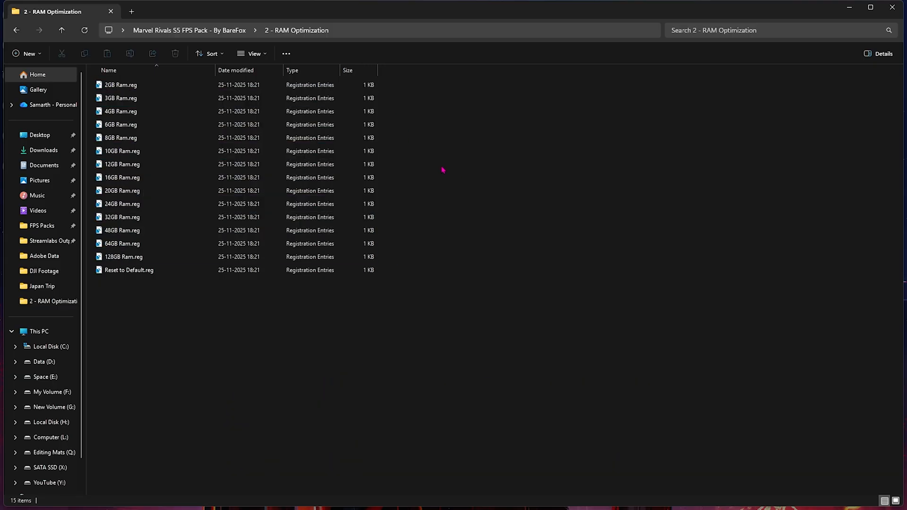
click(121, 217)
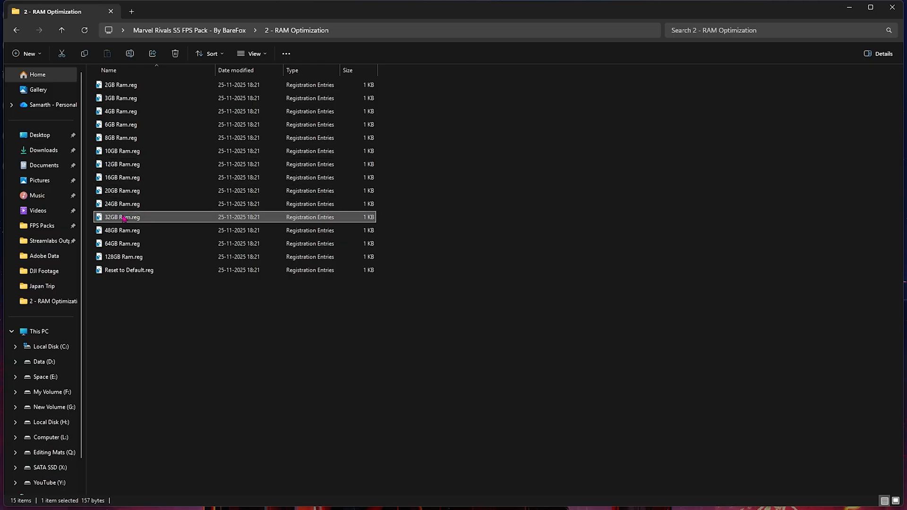
mouse_move(122, 217)
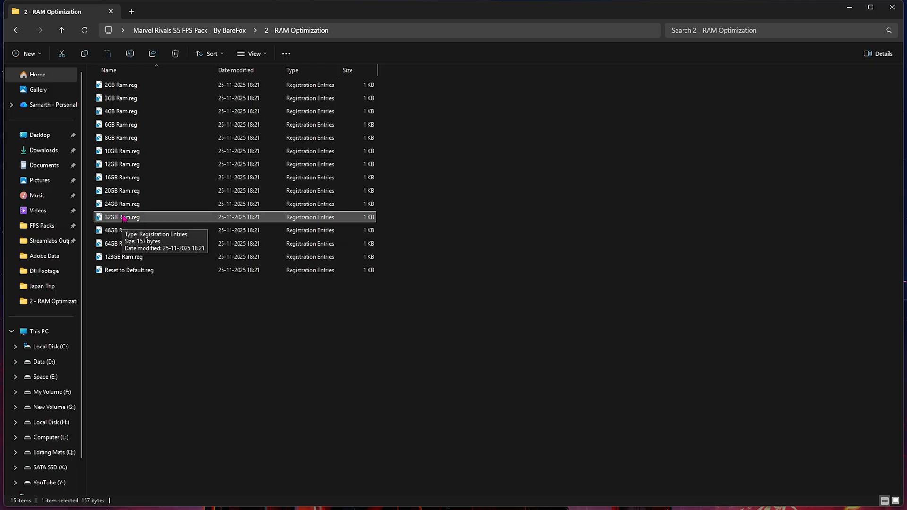
click(128, 270)
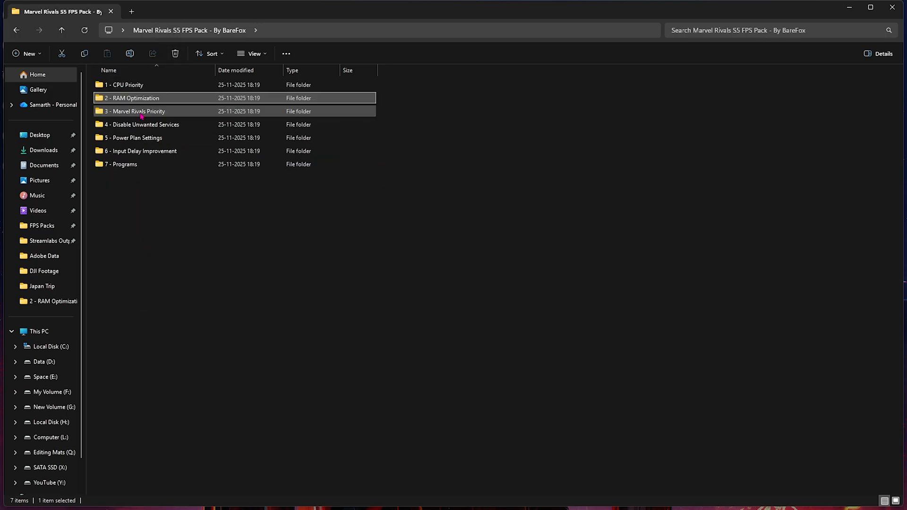
double_click(136, 111)
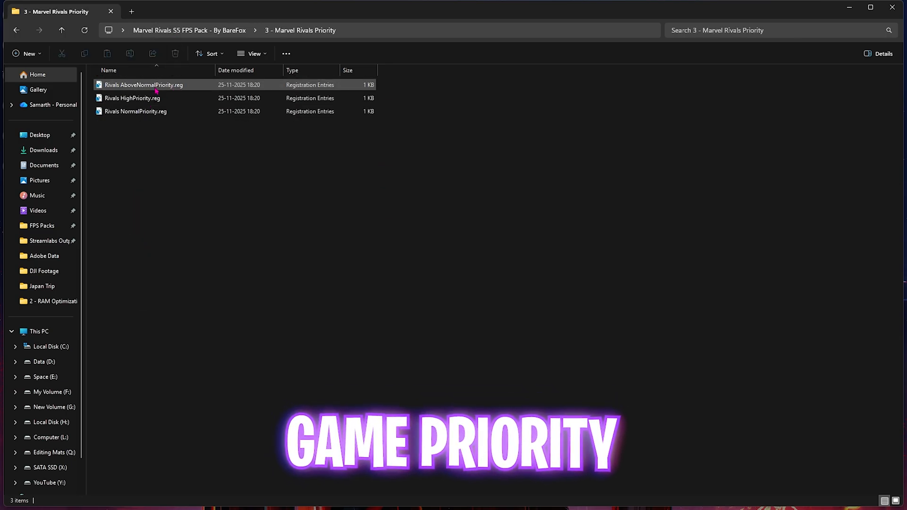
click(132, 97)
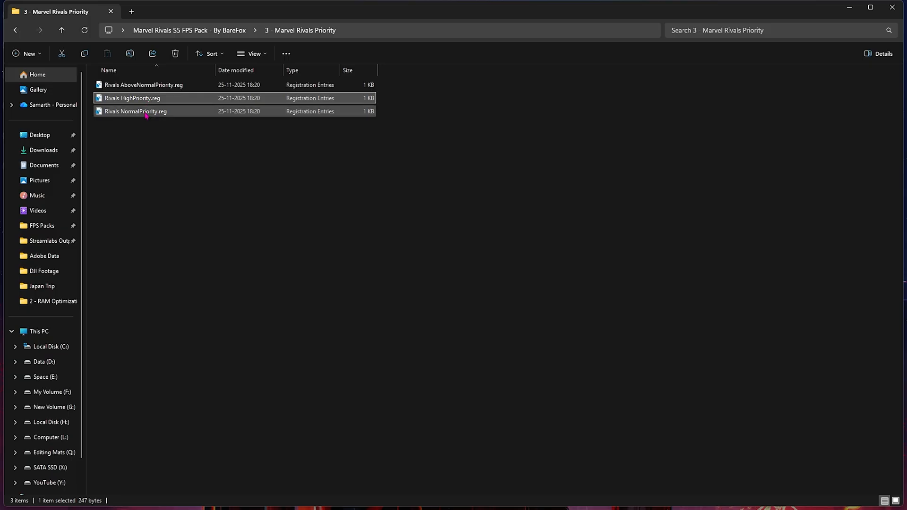
click(137, 111)
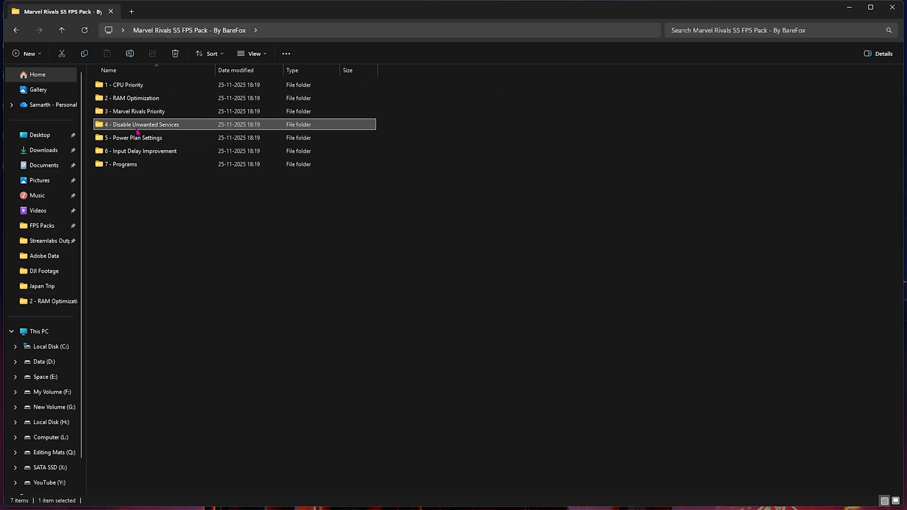
double_click(142, 124)
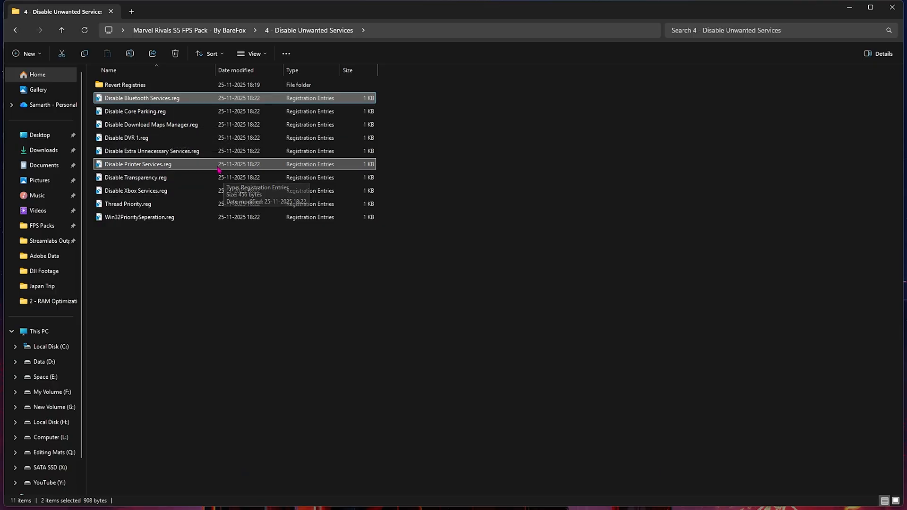
double_click(124, 85)
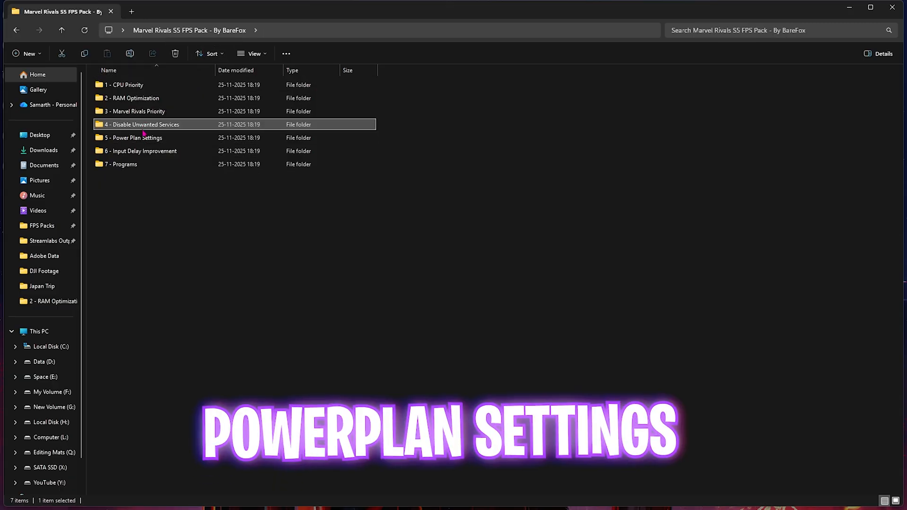
Step: Run the 5 - Power Plan Settings import script as administrator, then open Power Options
double_click(137, 137)
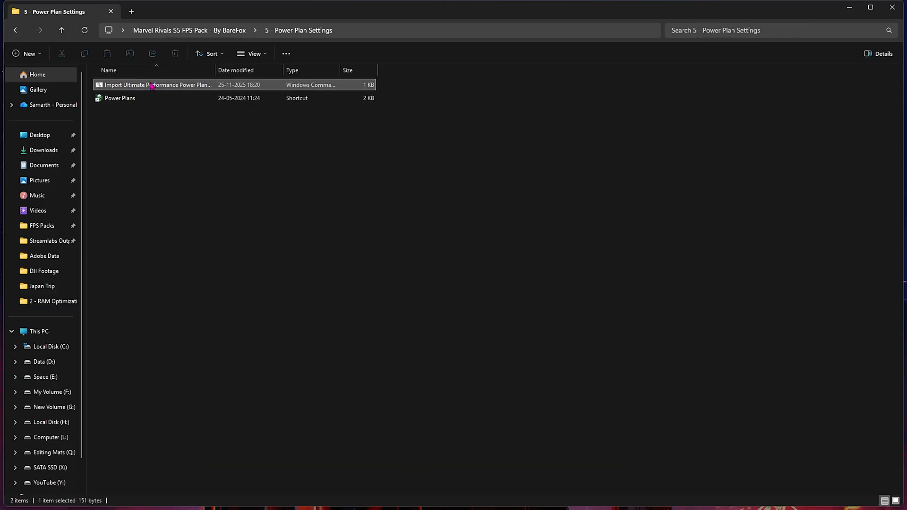
right_click(156, 85)
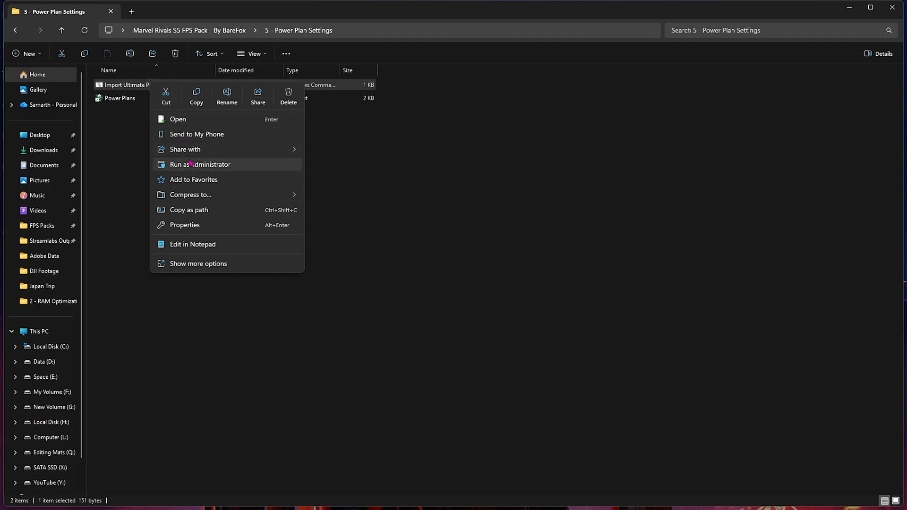
click(125, 134)
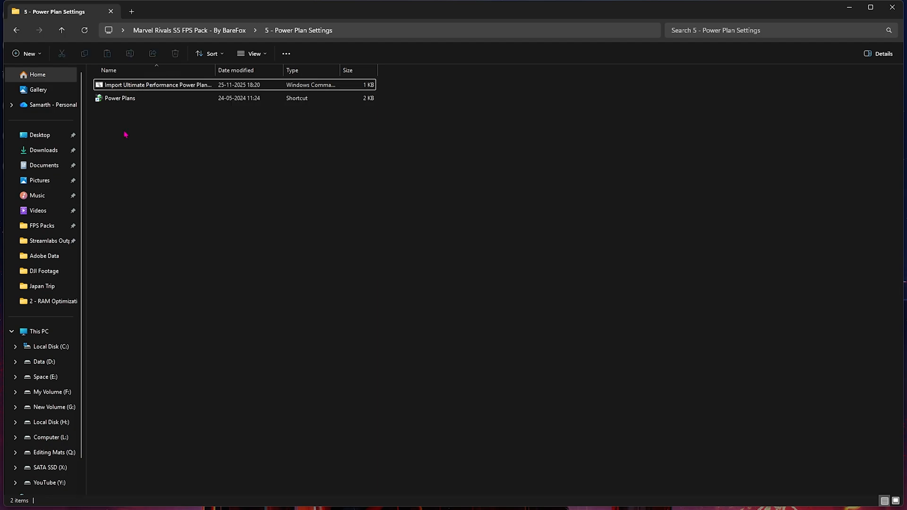
double_click(120, 97)
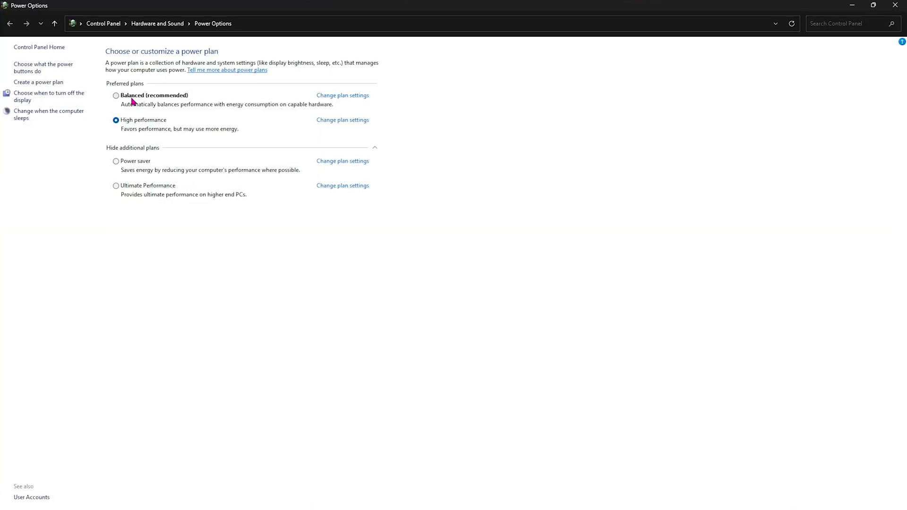
Step: Select Ultimate Performance as the active power plan and close Power Options
click(117, 186)
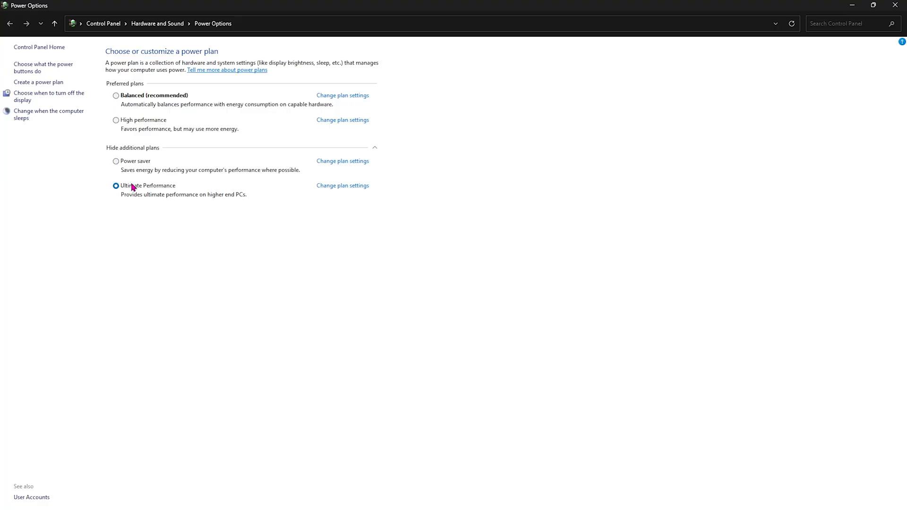
click(116, 186)
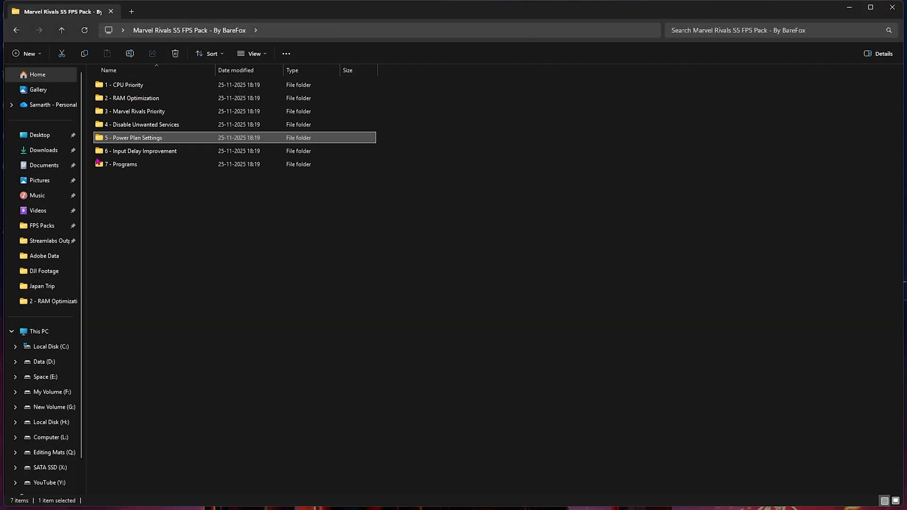
Step: Browse the Input Delay Improvement folders, view Fix Mouse Curve.reg in Notepad, then open 7 - Programs
double_click(140, 152)
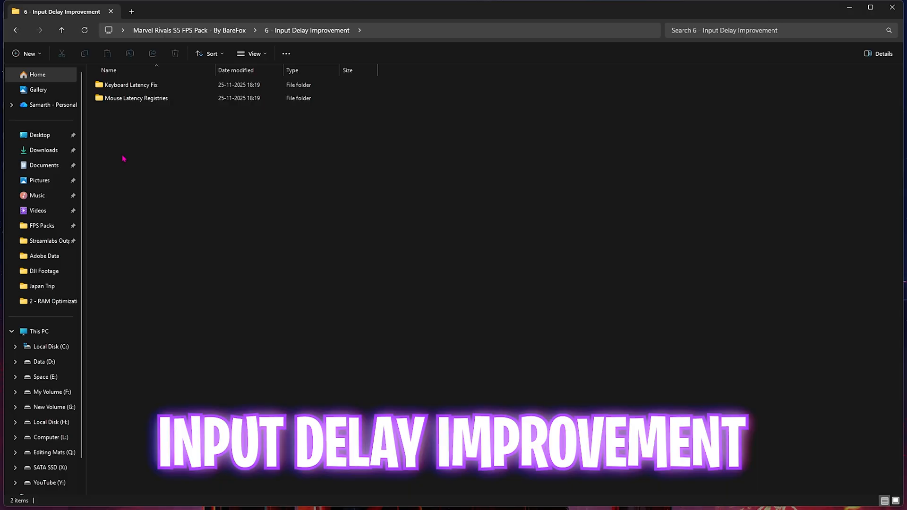
double_click(130, 85)
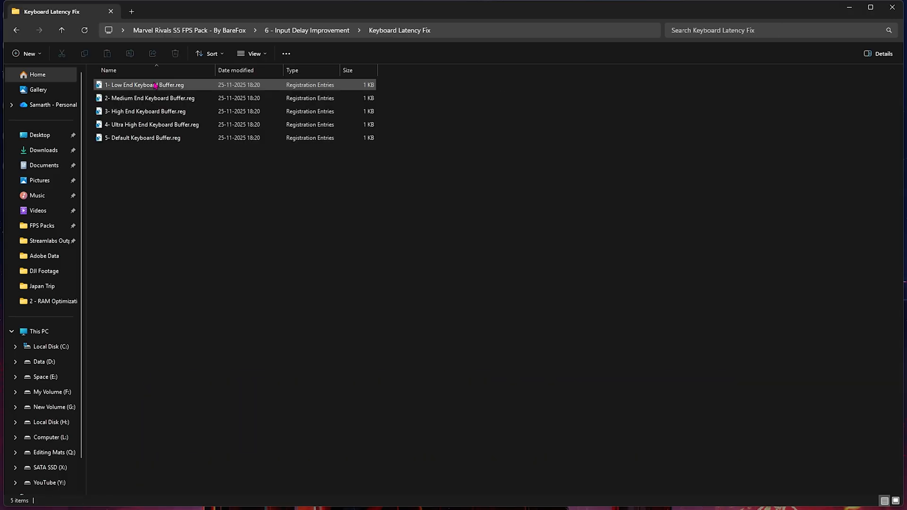
key(ctrl+a)
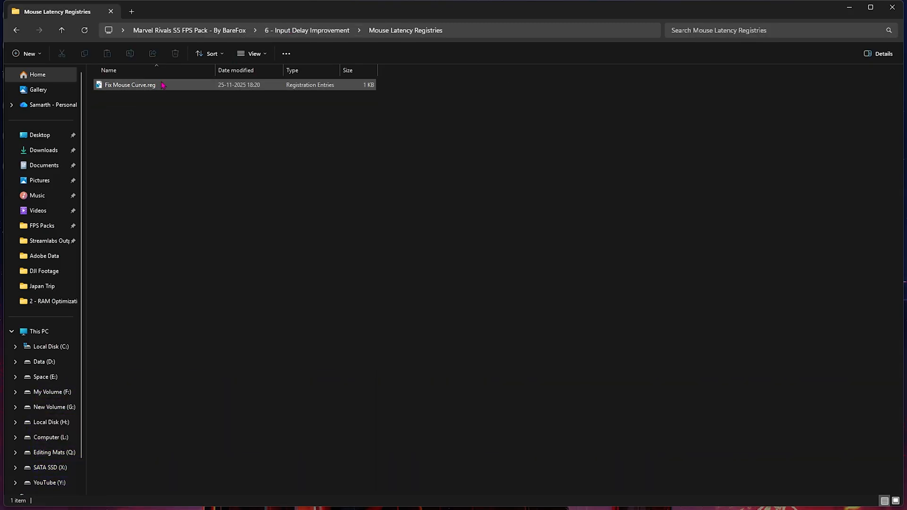
right_click(129, 85)
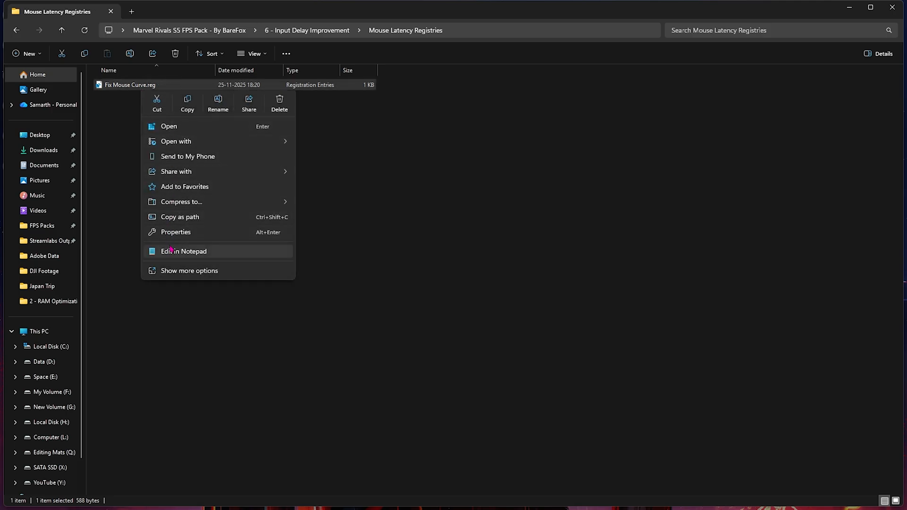
click(183, 251)
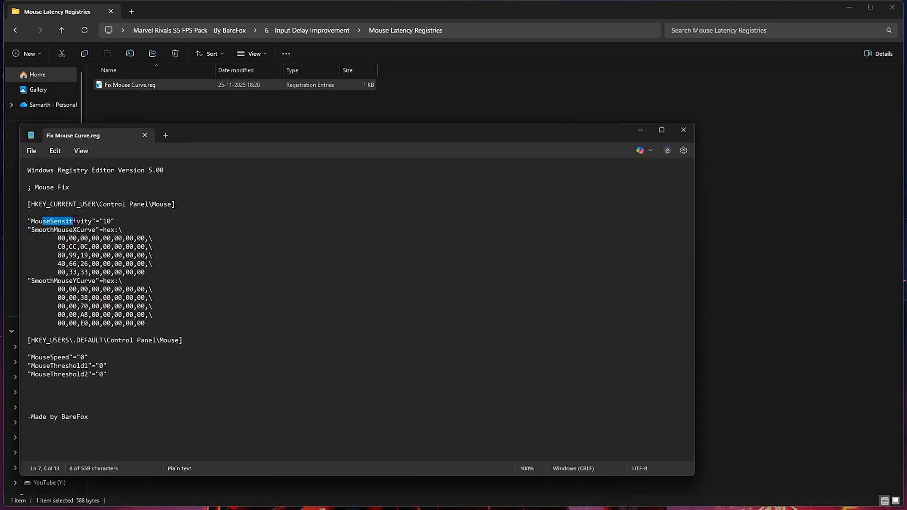
double_click(64, 280)
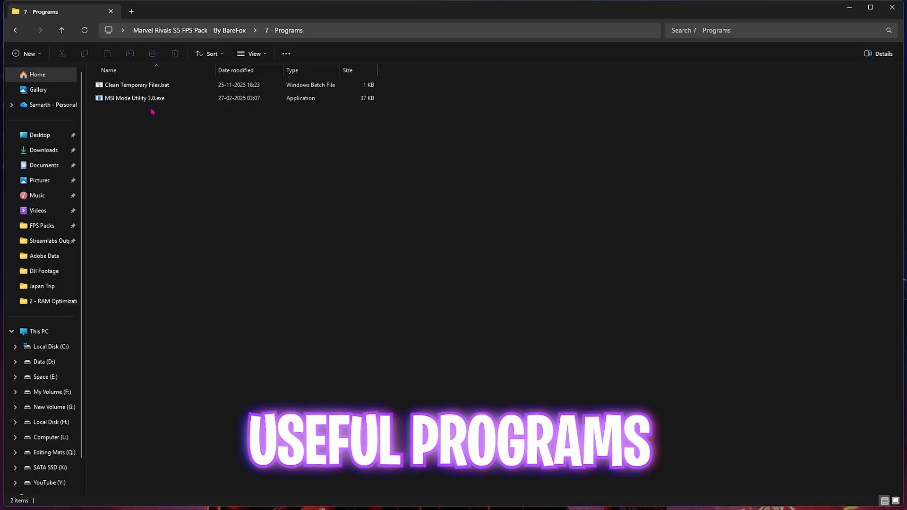
Step: Run Clean Temporary Files.bat and let it delete all temporary files
right_click(137, 85)
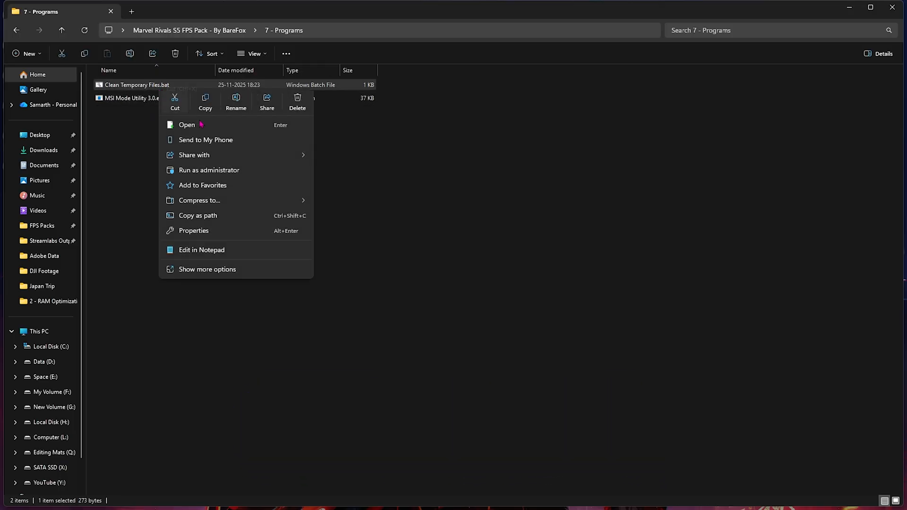
click(187, 125)
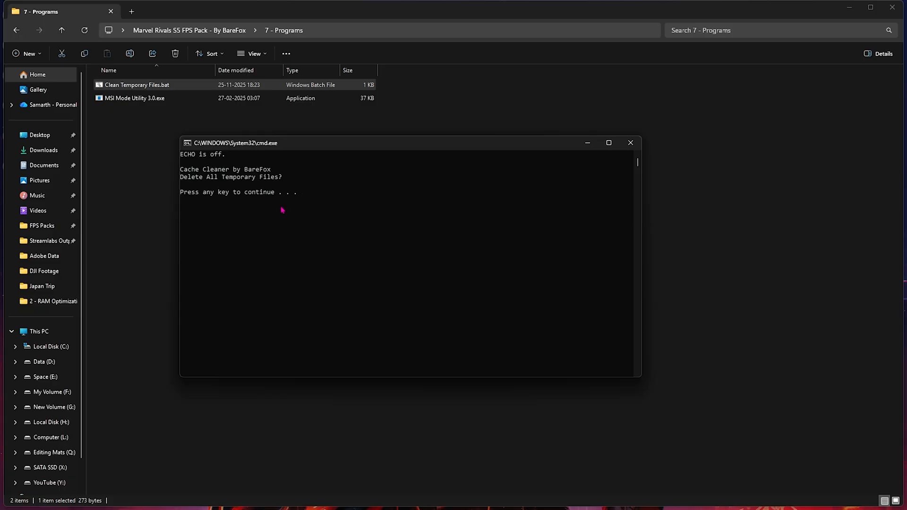
key(enter)
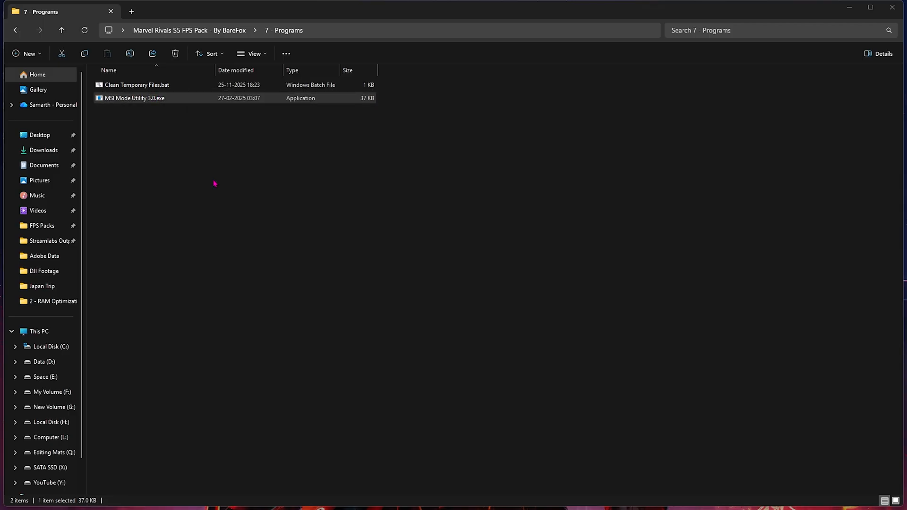
mouse_move(446, 327)
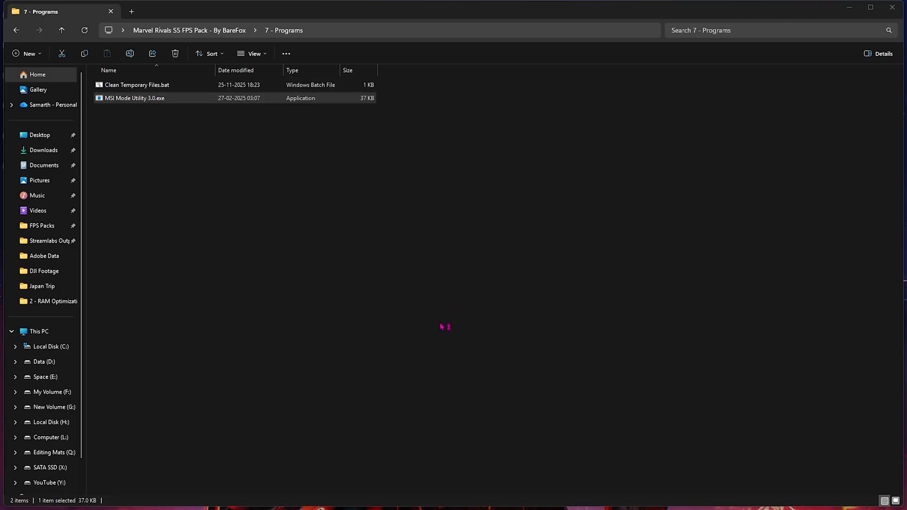
Step: Launch MSI Mode Utility 3.0 and review the devices' MSI and priority settings
double_click(135, 98)
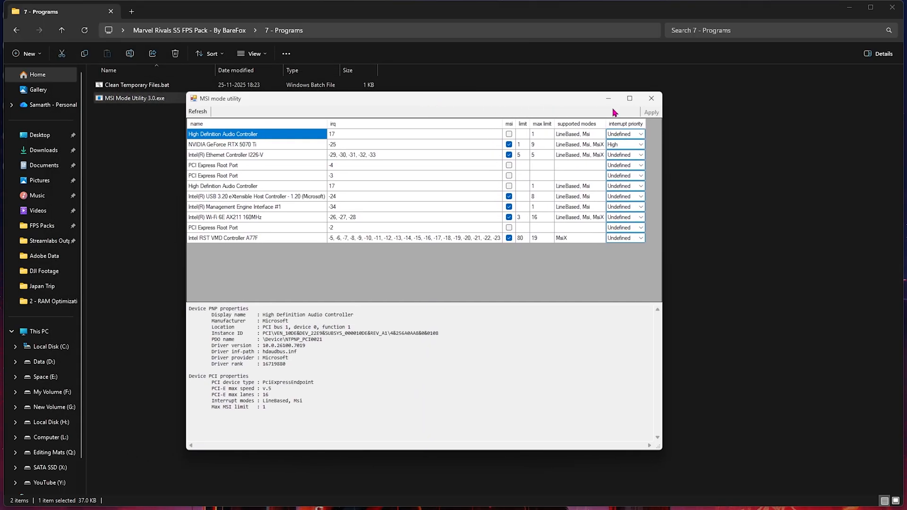
click(629, 98)
text(d)
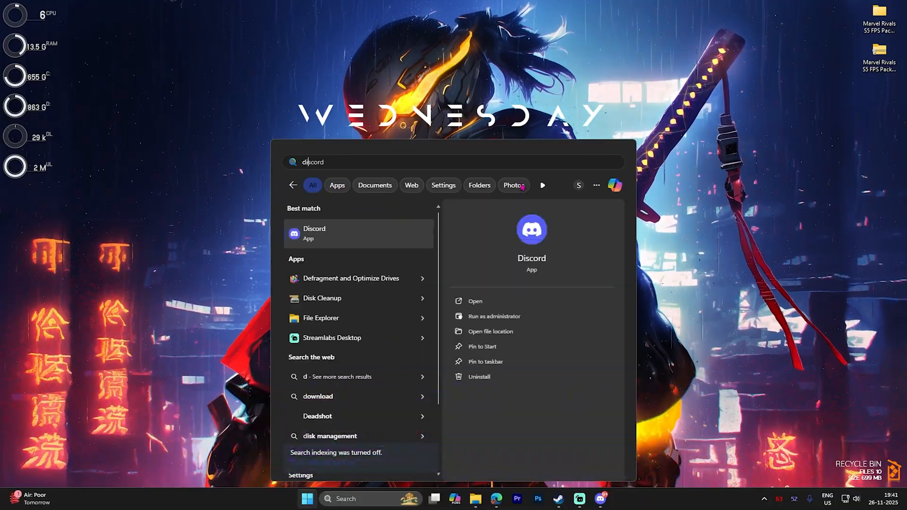
Step: Clean drive C: with Delivery Optimization Files and Recycle Bin included, about 749 MB
click(322, 298)
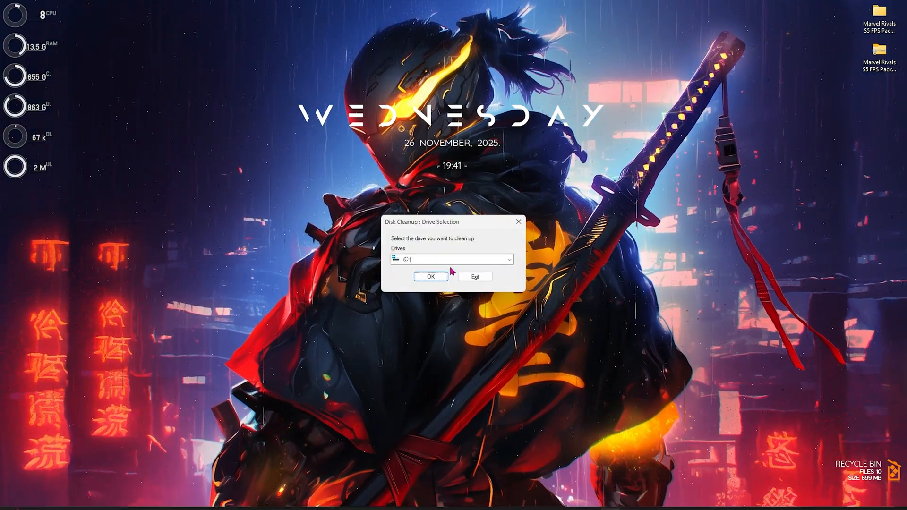
click(430, 276)
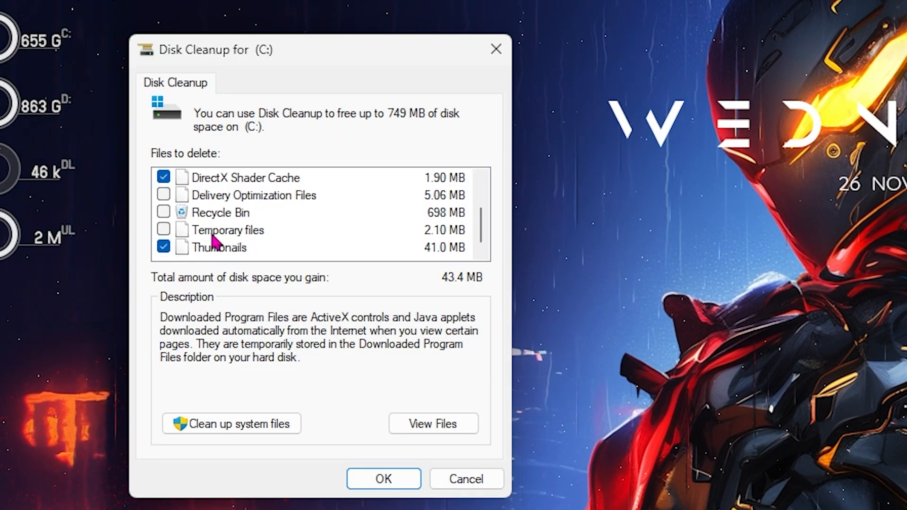
click(163, 195)
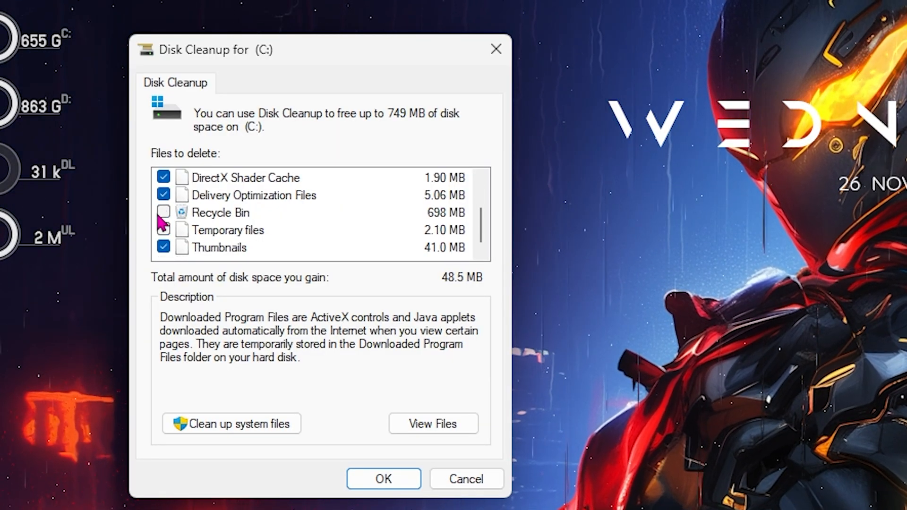
click(164, 212)
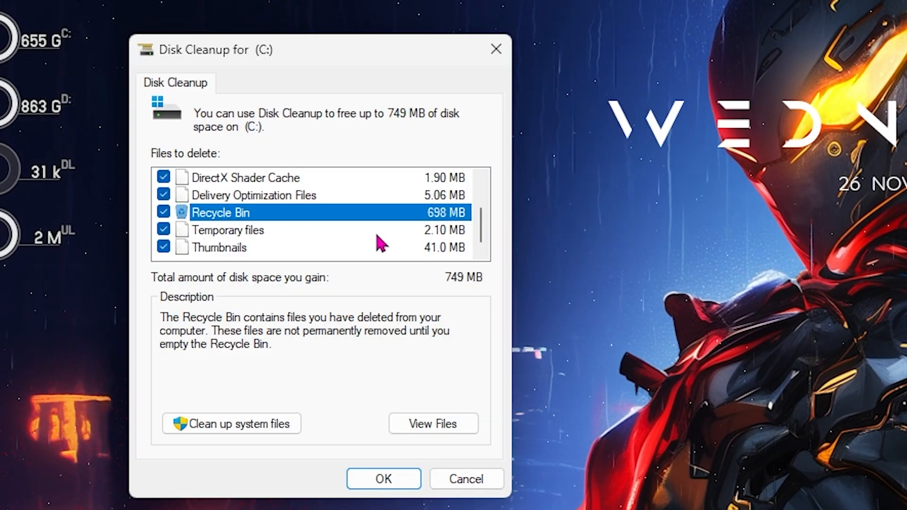
click(383, 479)
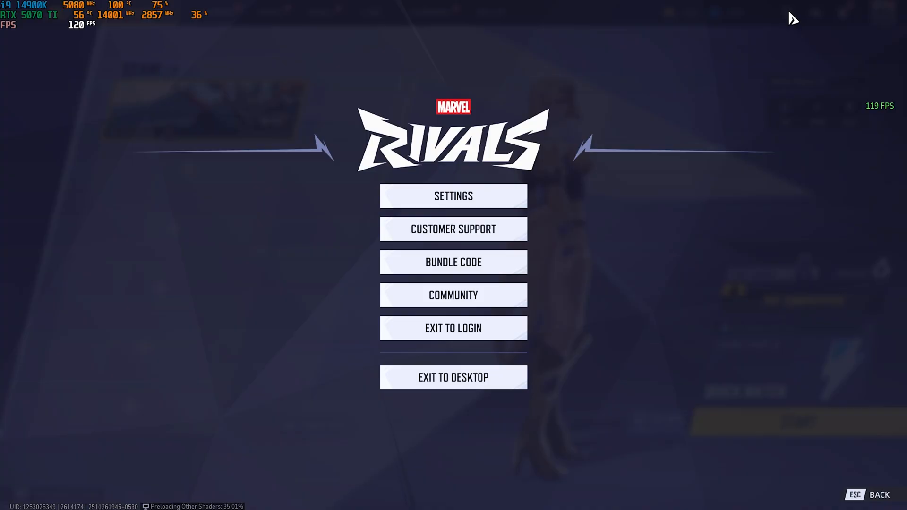
Step: In the game's display settings, review the monitor and DLSS Quality, keeping Frame Generation Off
click(453, 196)
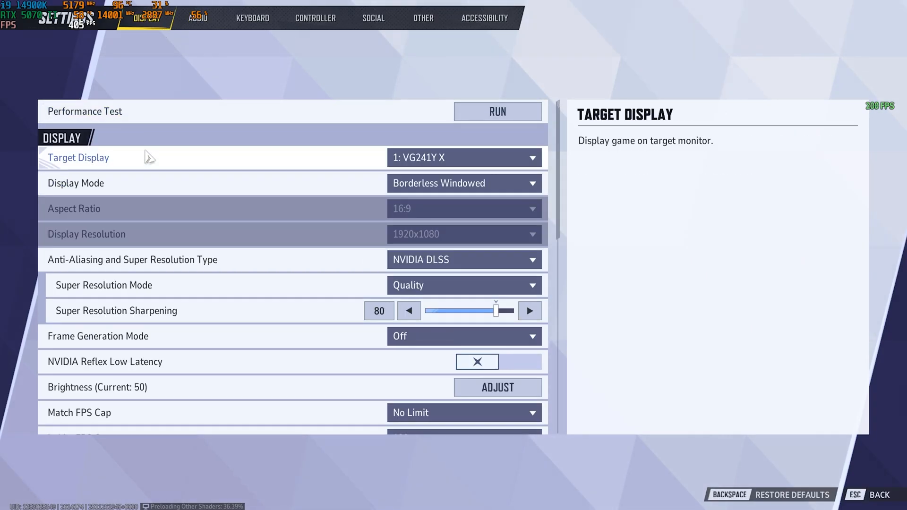
mouse_move(450, 176)
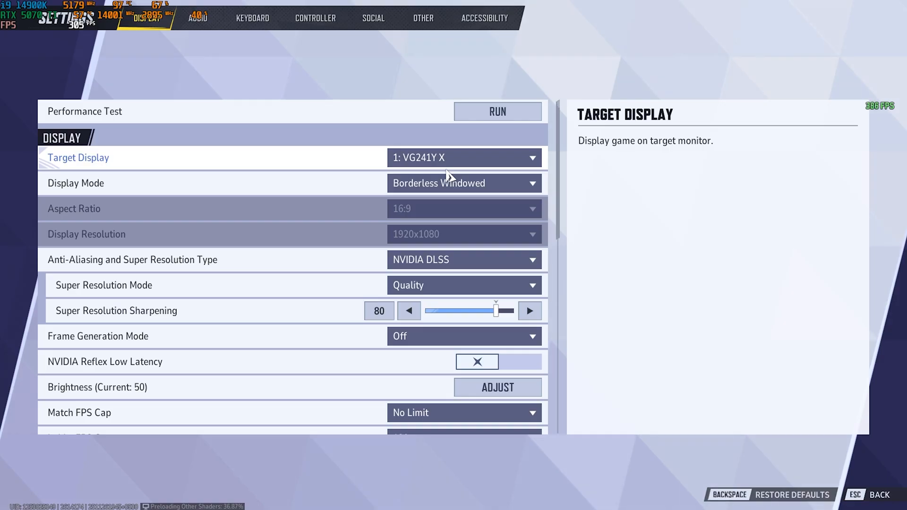
click(463, 183)
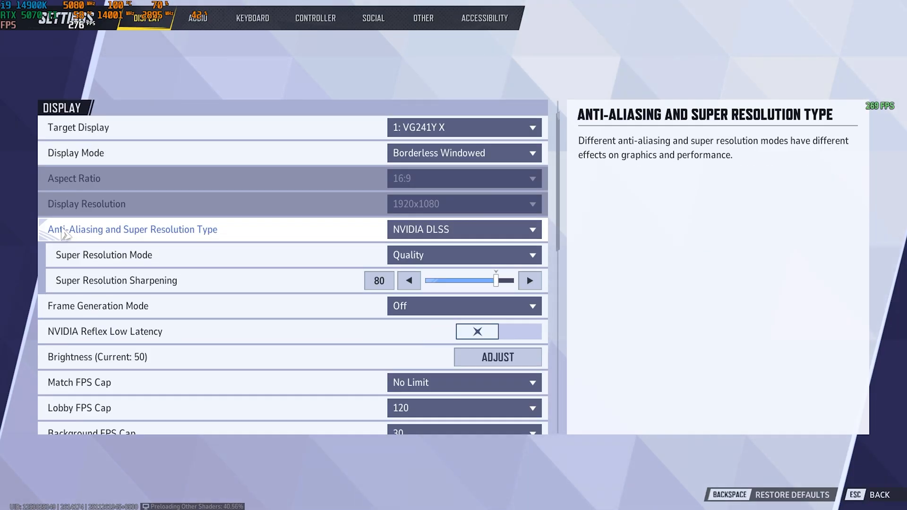
click(463, 229)
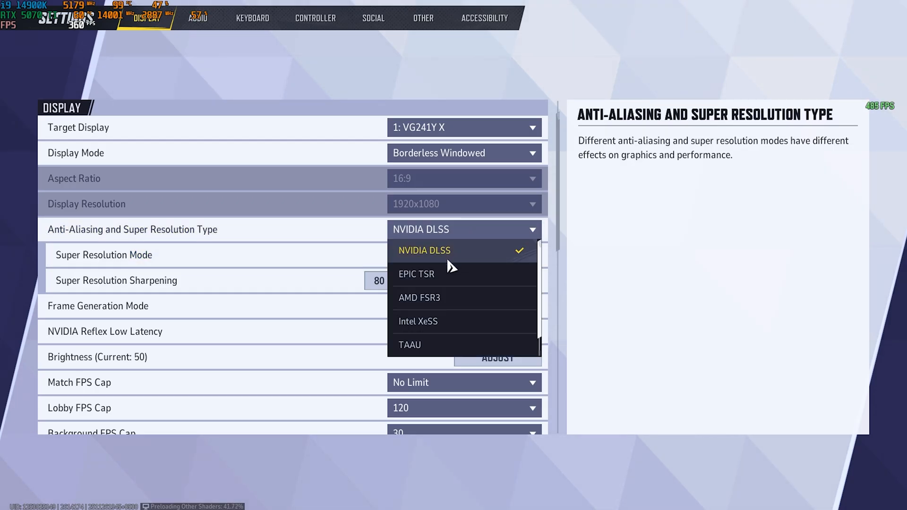
mouse_move(436, 303)
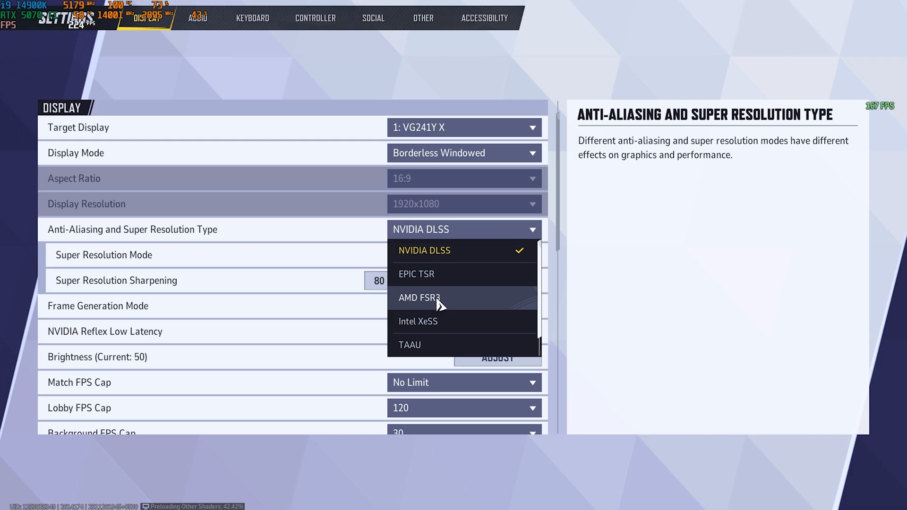
mouse_move(441, 339)
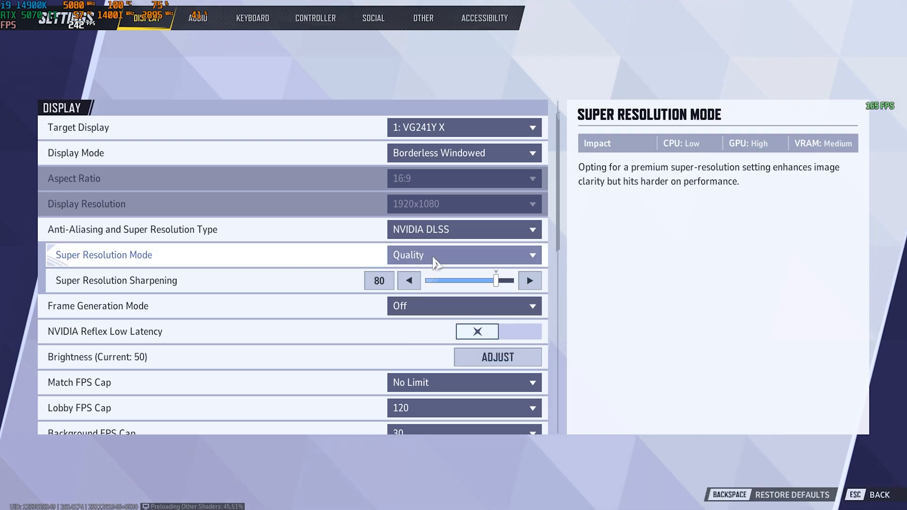
click(463, 255)
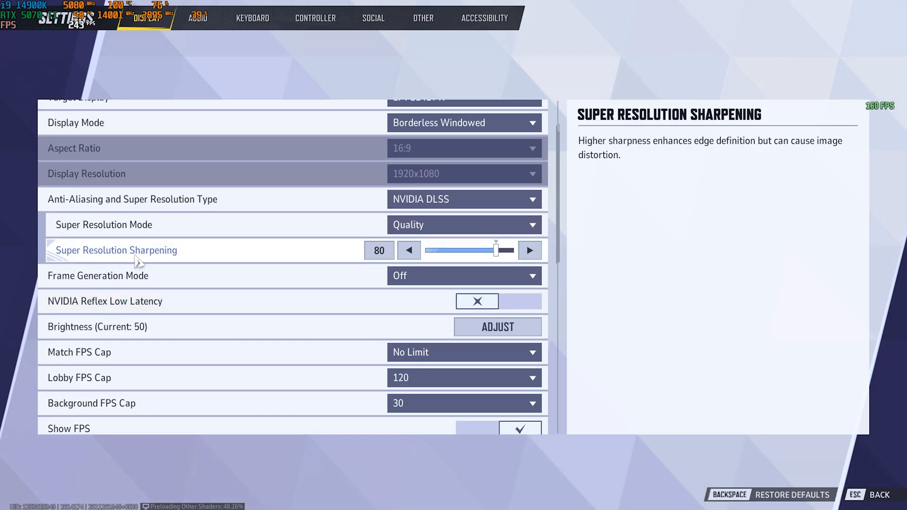
click(463, 275)
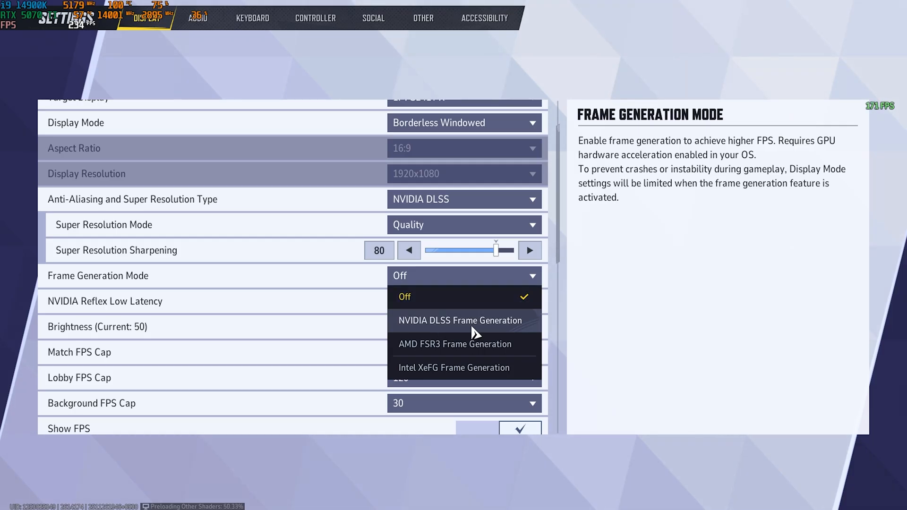
click(404, 297)
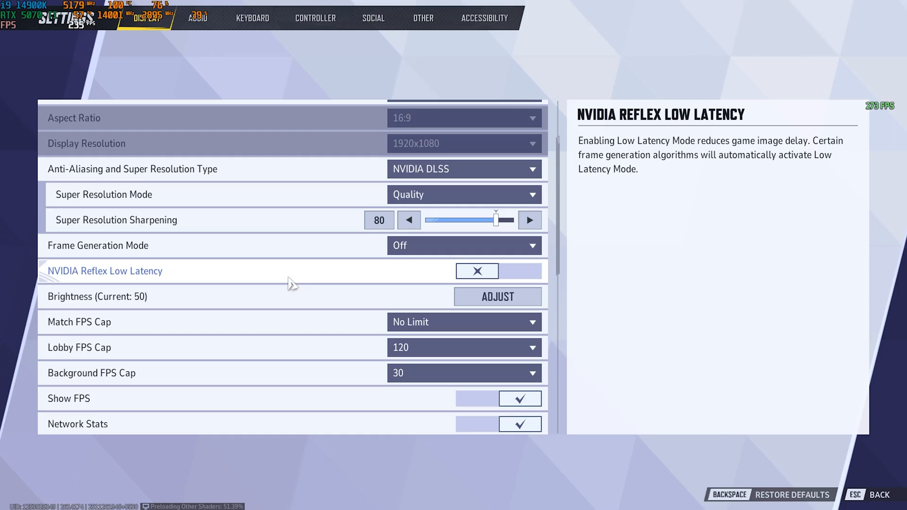
Step: Enable NVIDIA Reflex Low Latency and turn Reflection Quality off
click(520, 270)
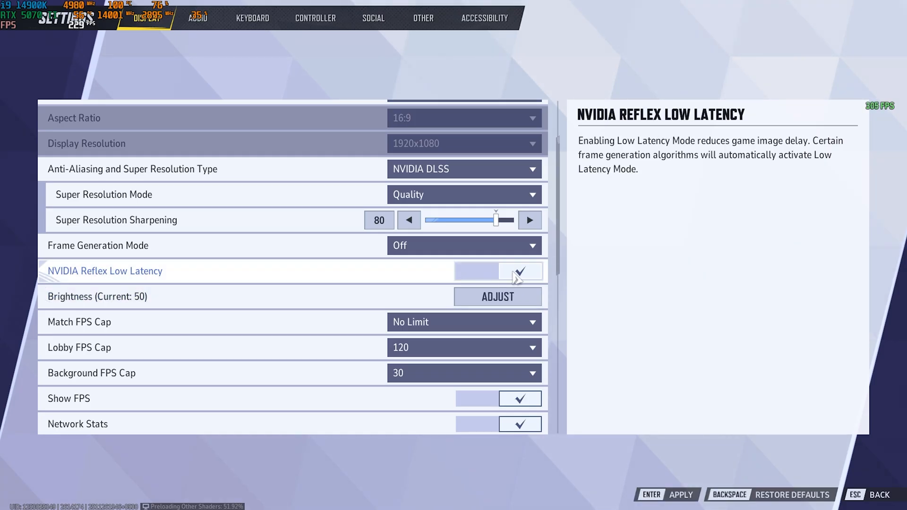
scroll(down, 3)
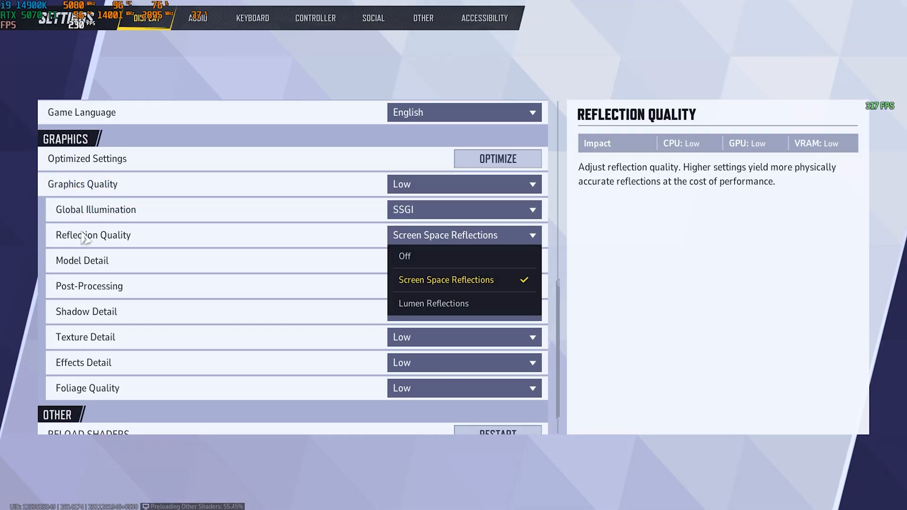
click(404, 256)
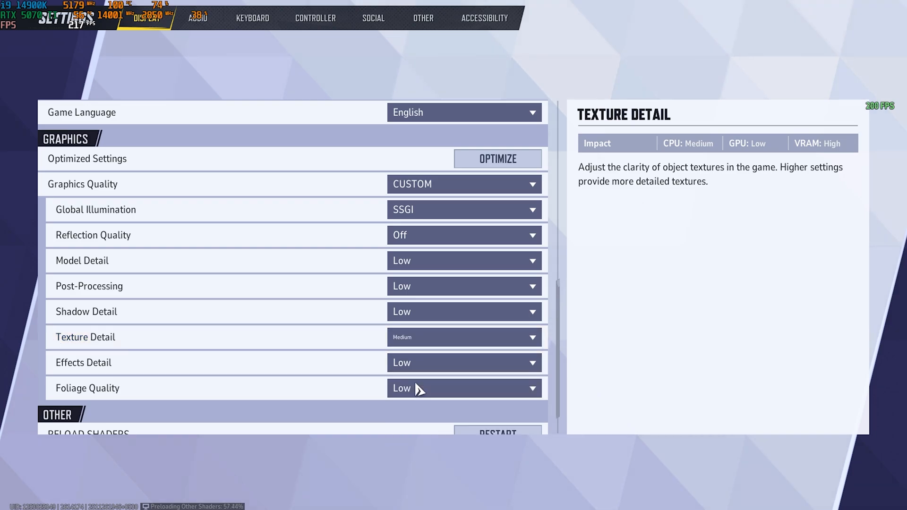
scroll(down, 3)
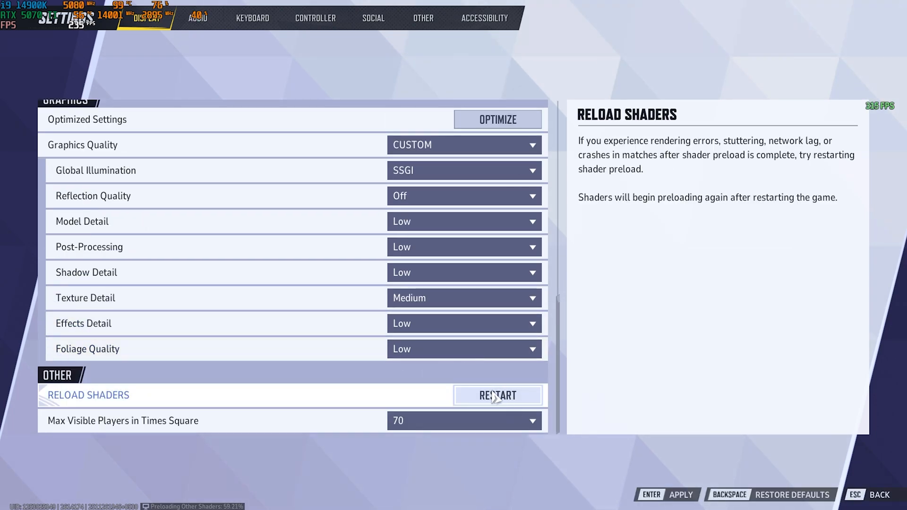